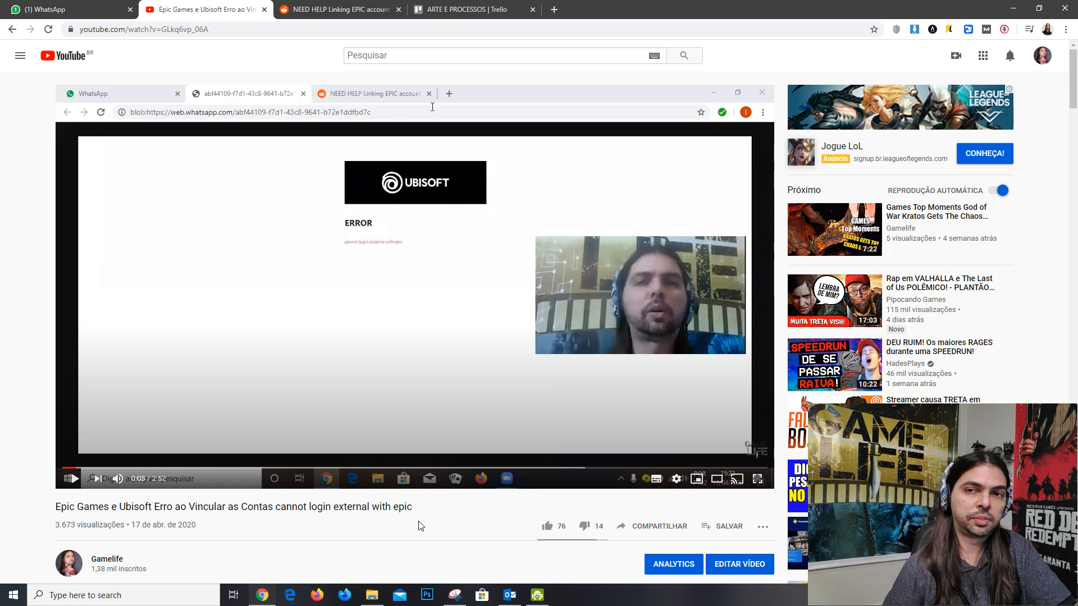
pyautogui.moveTo(1031, 101)
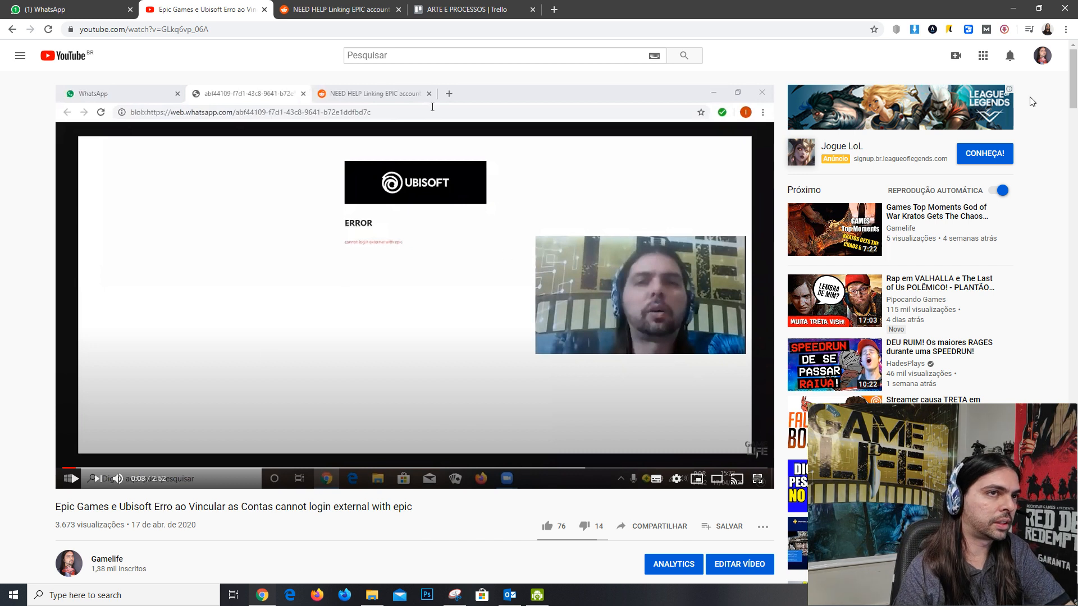
# - Switch to the Reddit 'NEED HELP Linking EPIC account with UBISOFT!!' thread and scroll to its comments
pyautogui.scroll(-3)
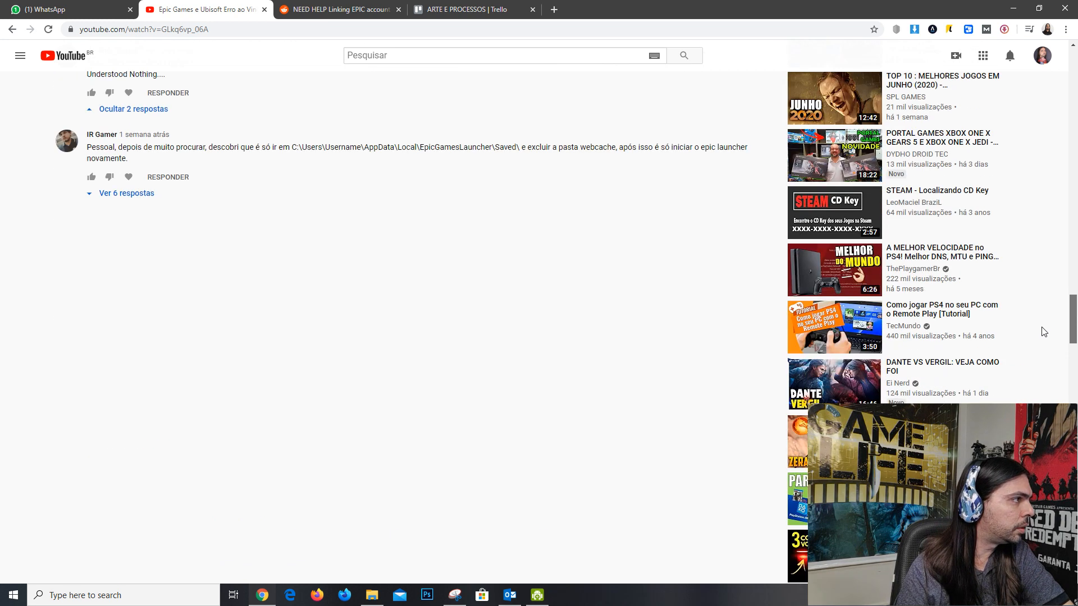
pyautogui.scroll(3)
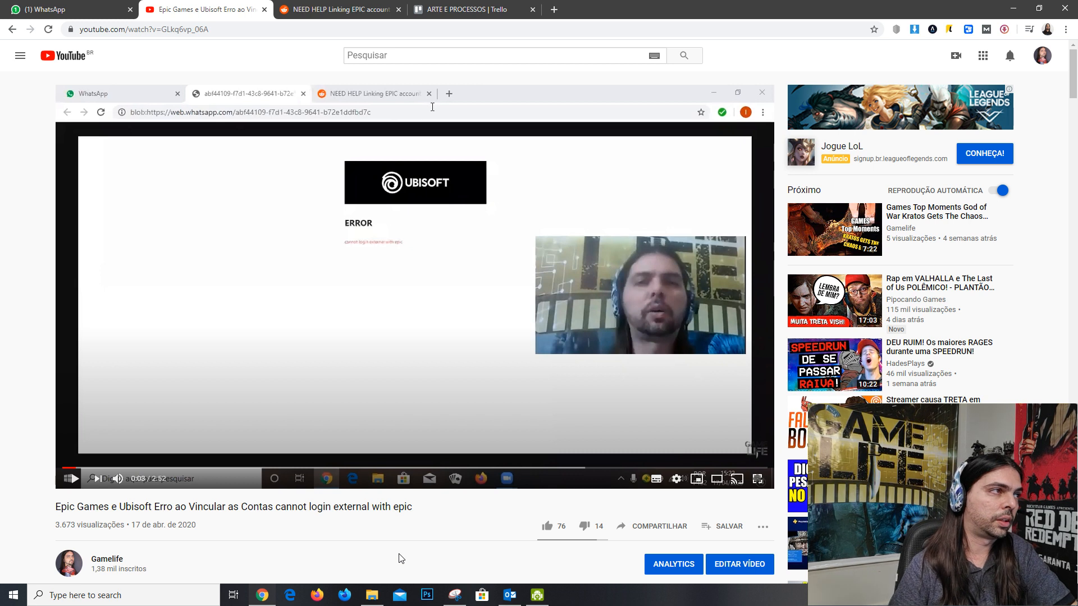
pyautogui.moveTo(491, 212)
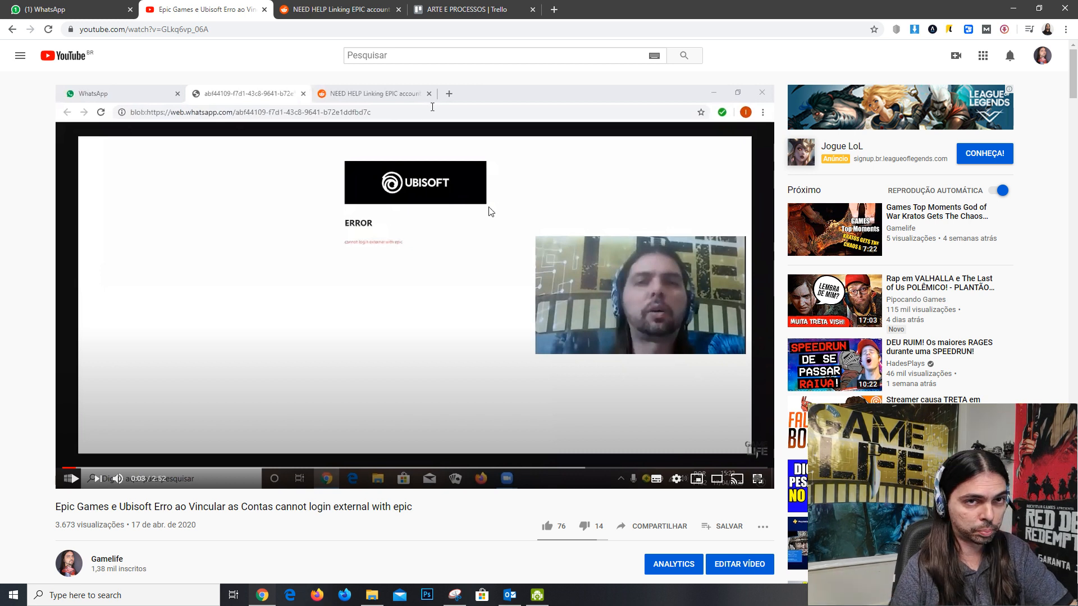
pyautogui.moveTo(199, 115)
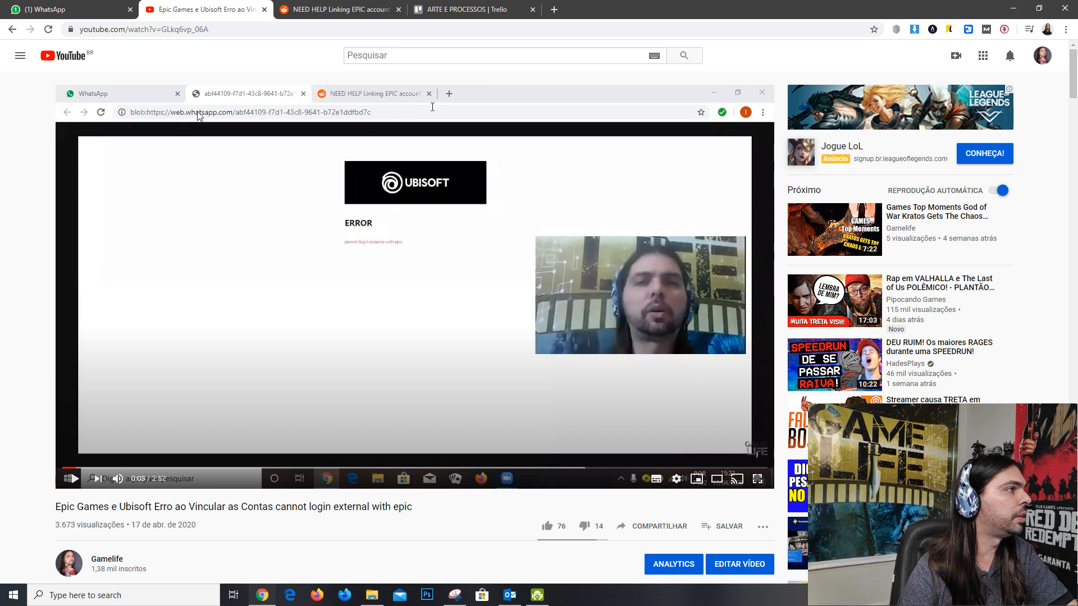
pyautogui.moveTo(200, 134)
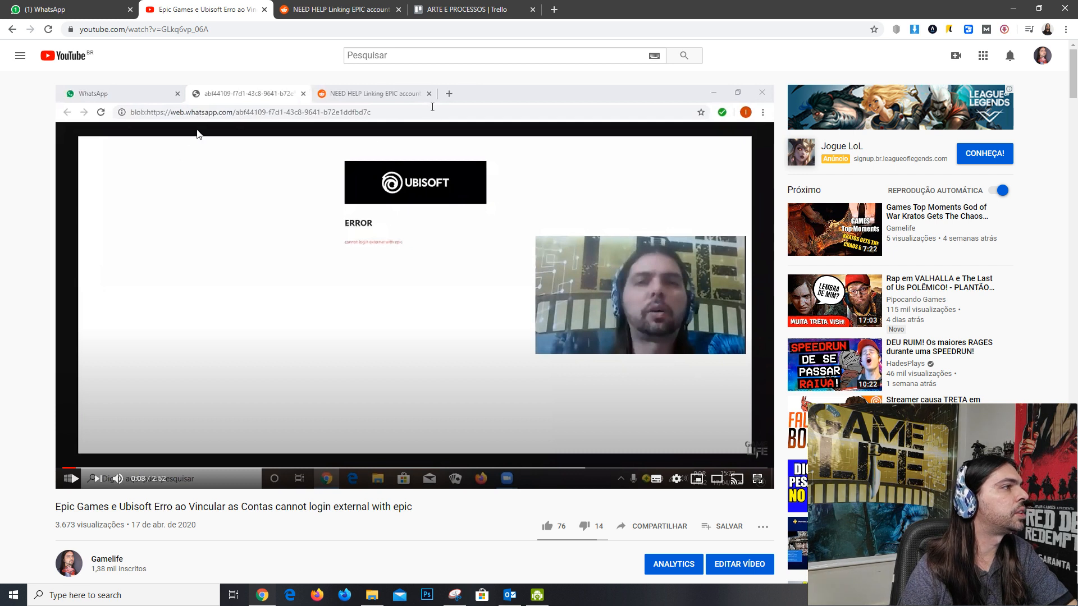
pyautogui.moveTo(502, 214)
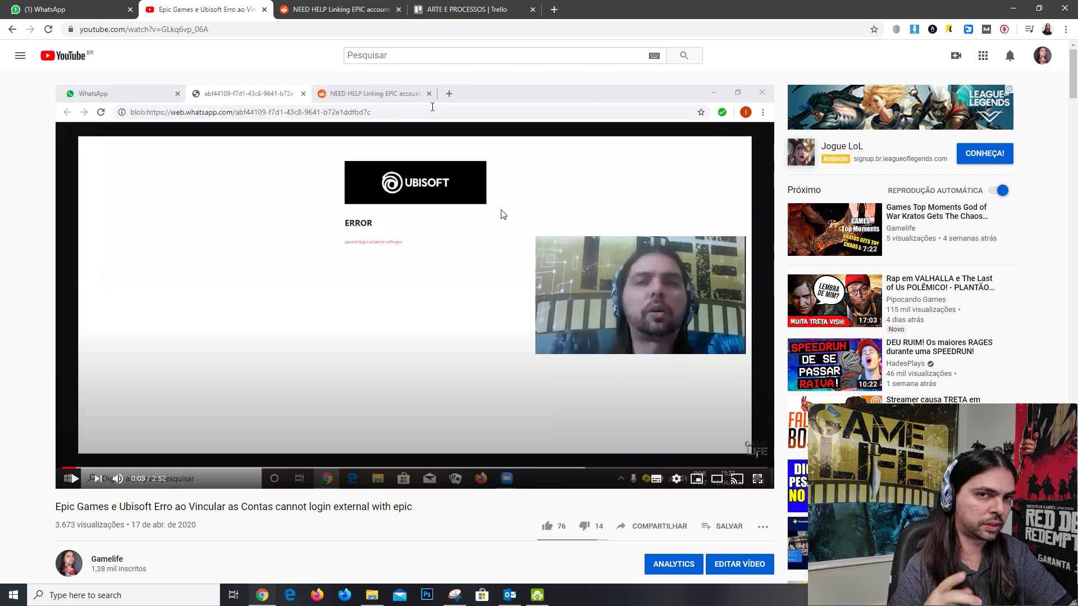
pyautogui.moveTo(608, 239)
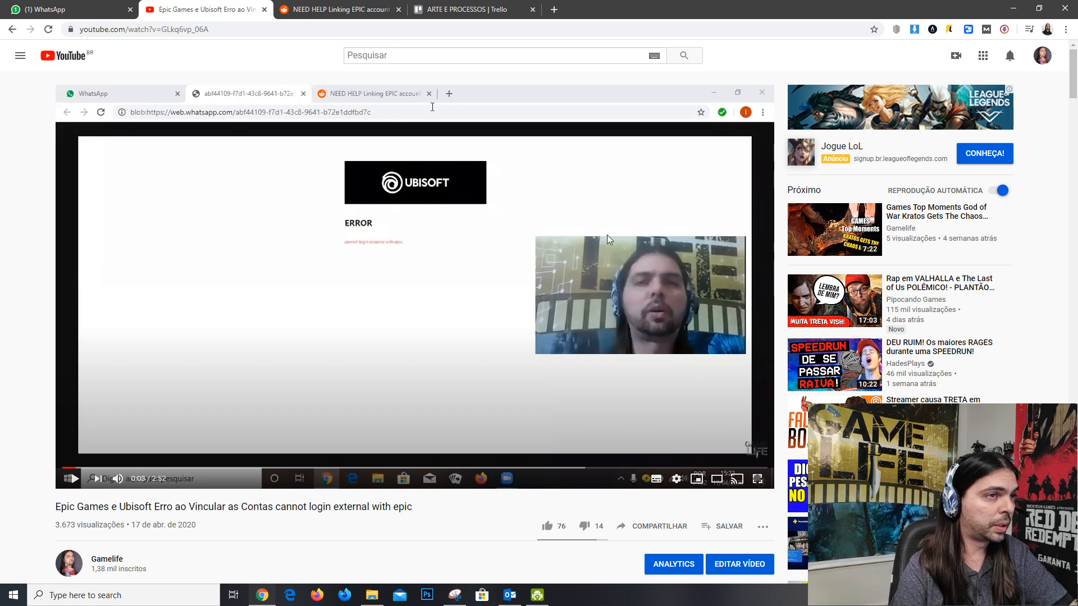
pyautogui.moveTo(695, 49)
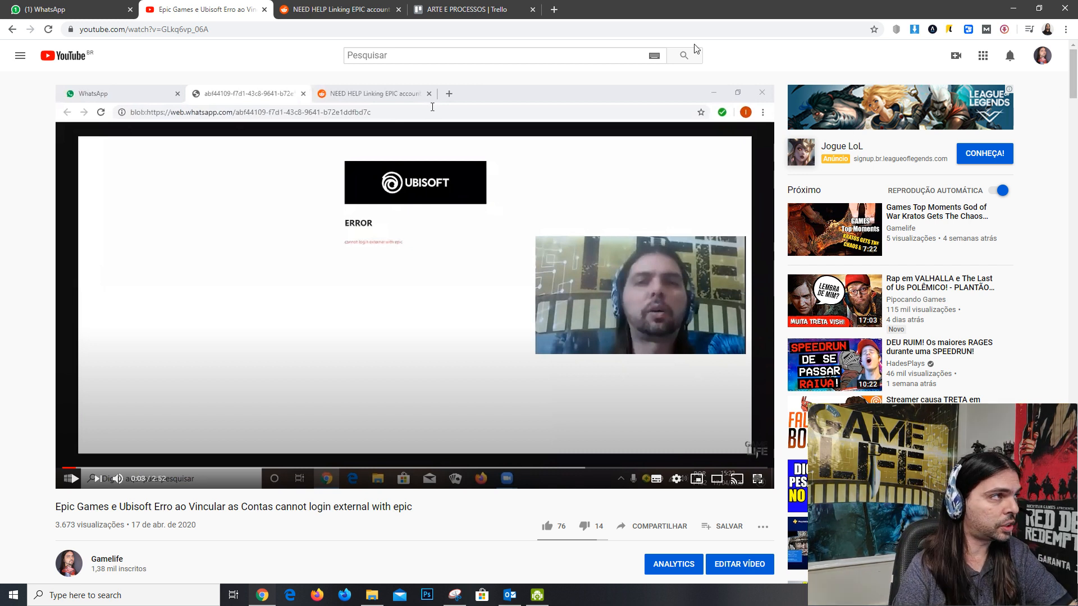
pyautogui.click(337, 9)
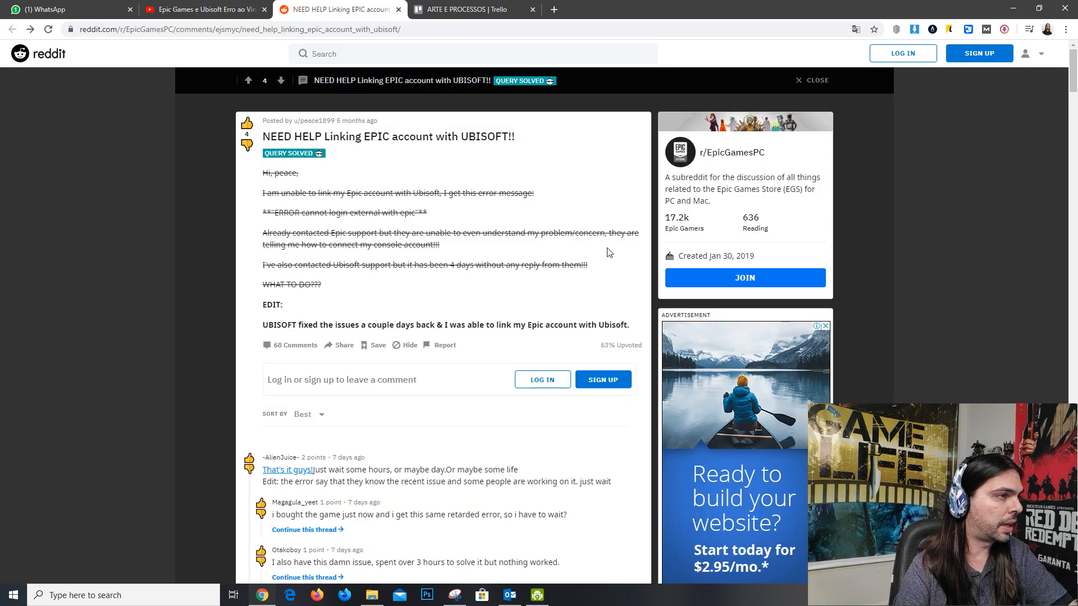
pyautogui.scroll(-3)
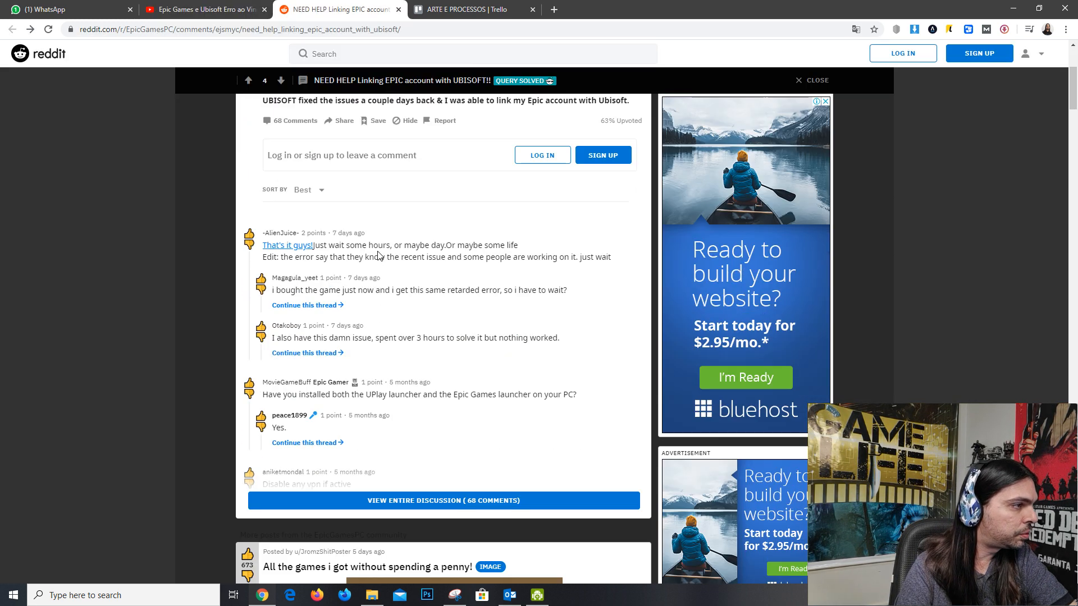
pyautogui.scroll(3)
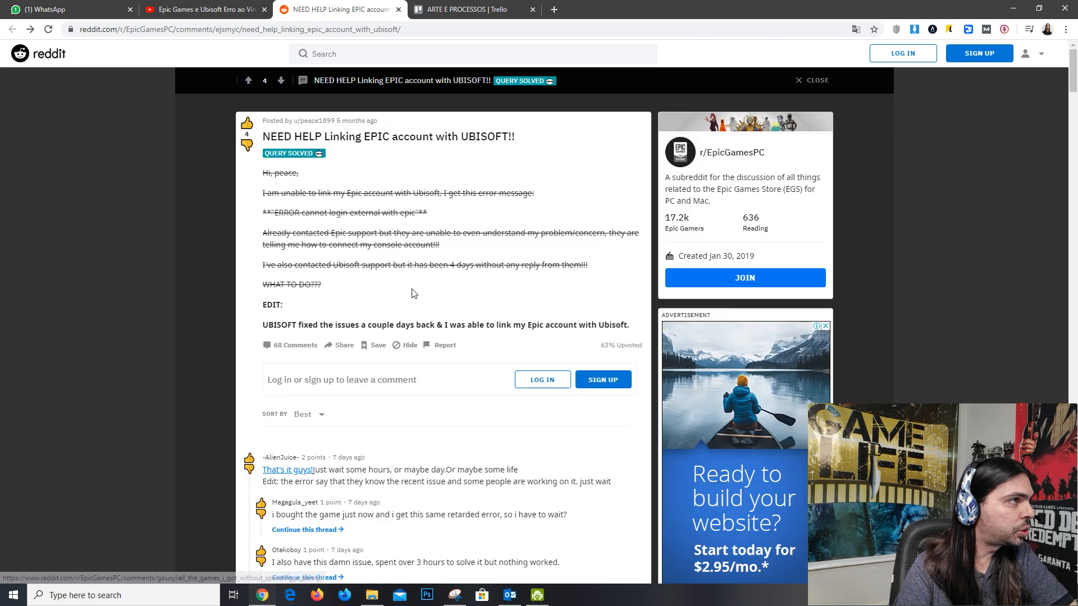
pyautogui.scroll(-3)
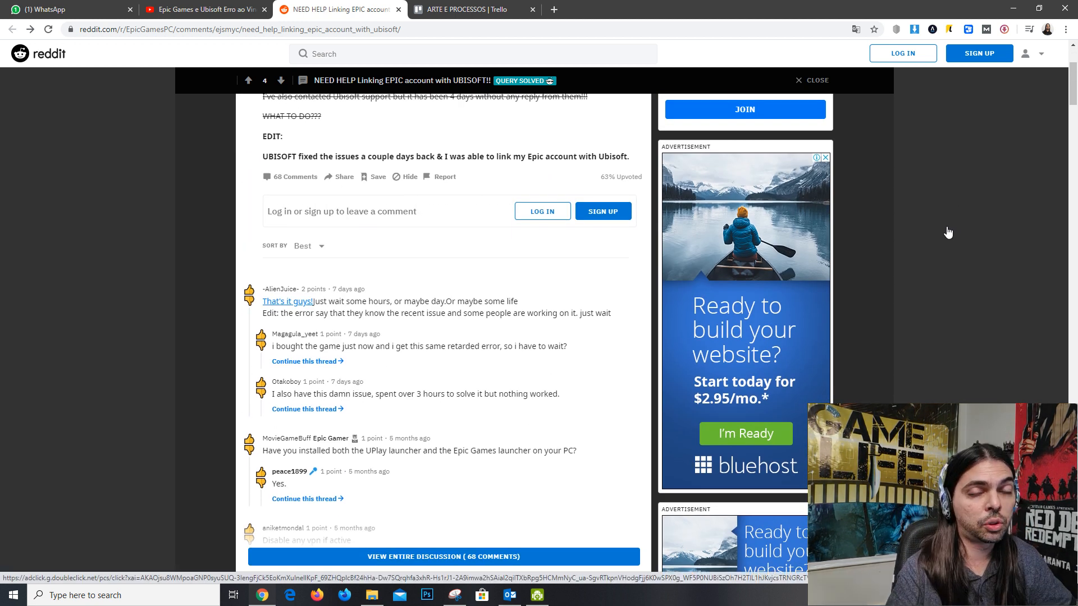
pyautogui.moveTo(1023, 77)
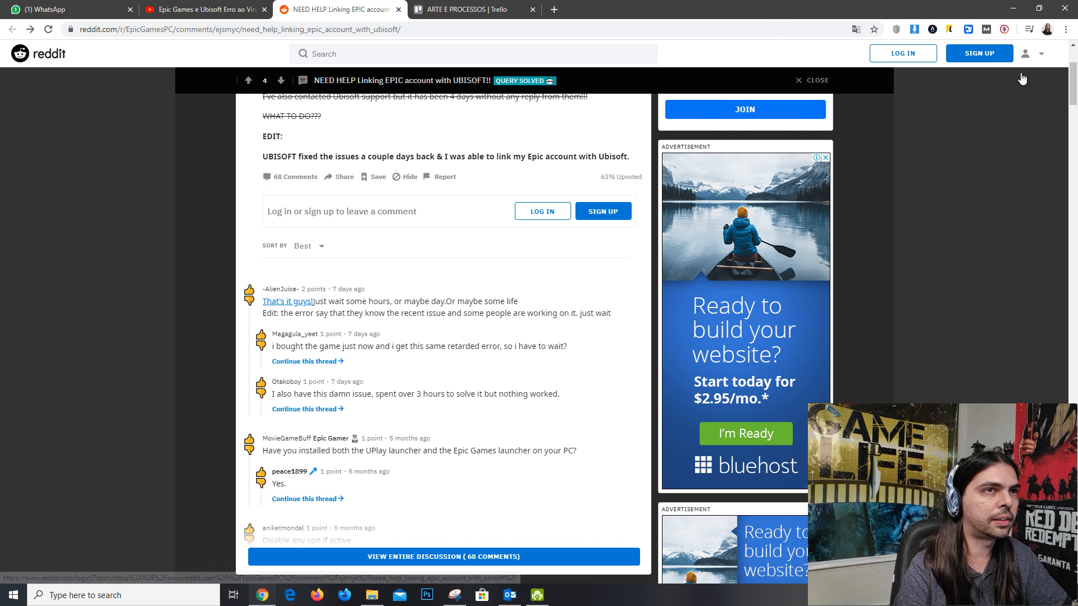
# - Start a new incognito window from Chrome's three-dot menu ('Nova janela anônima')
pyautogui.click(1067, 29)
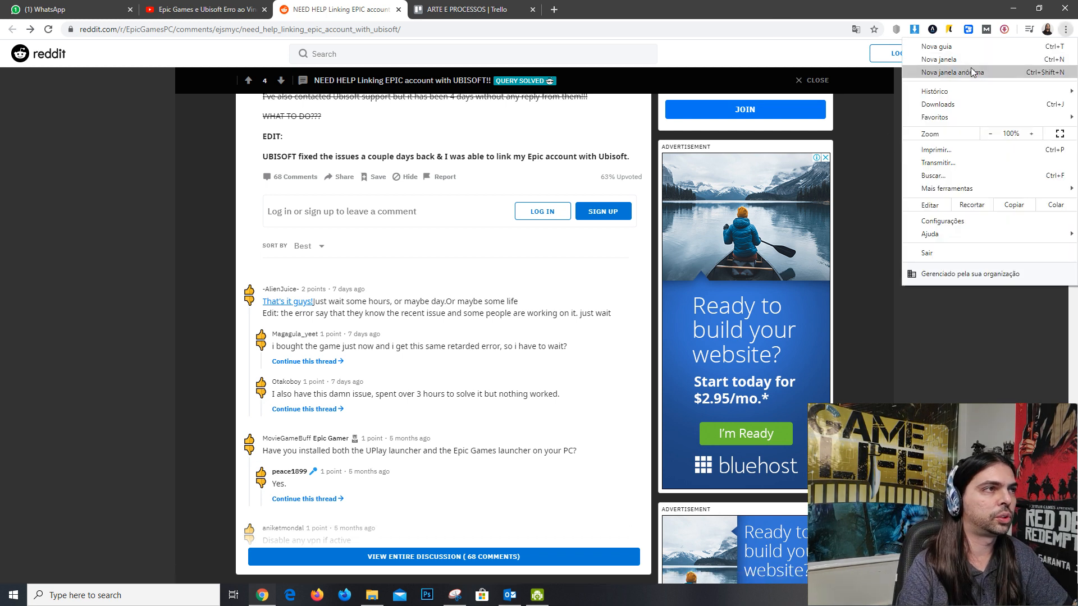
pyautogui.click(951, 72)
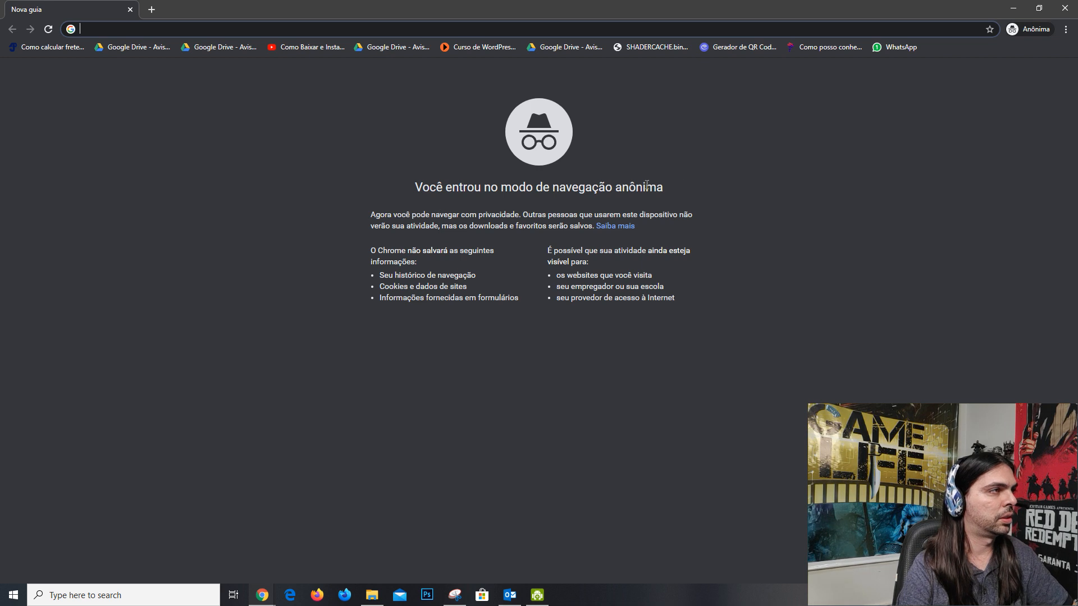
pyautogui.moveTo(684, 173)
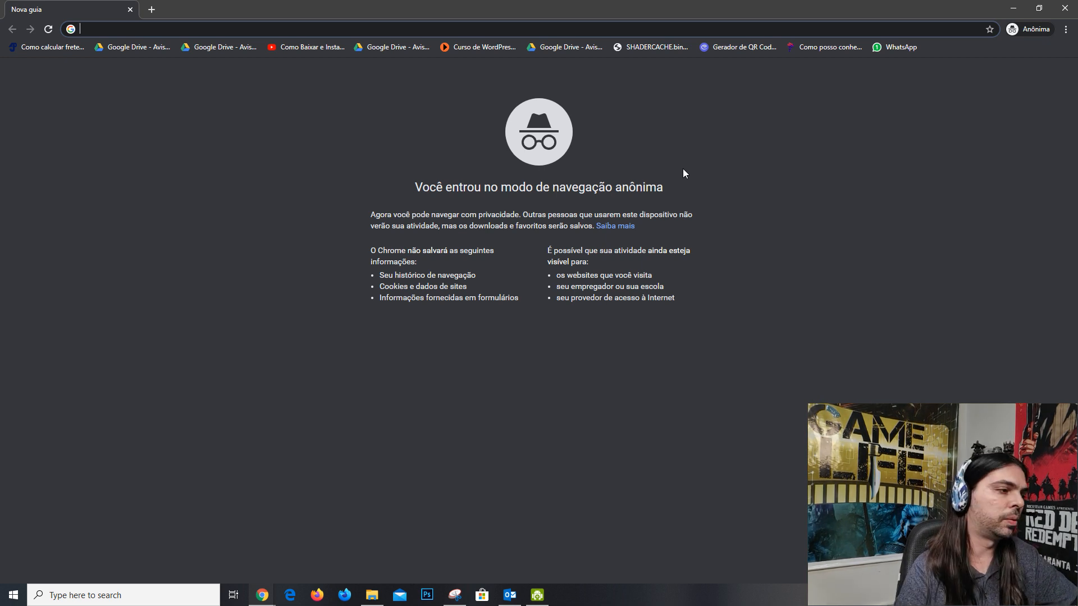
pyautogui.moveTo(261, 595)
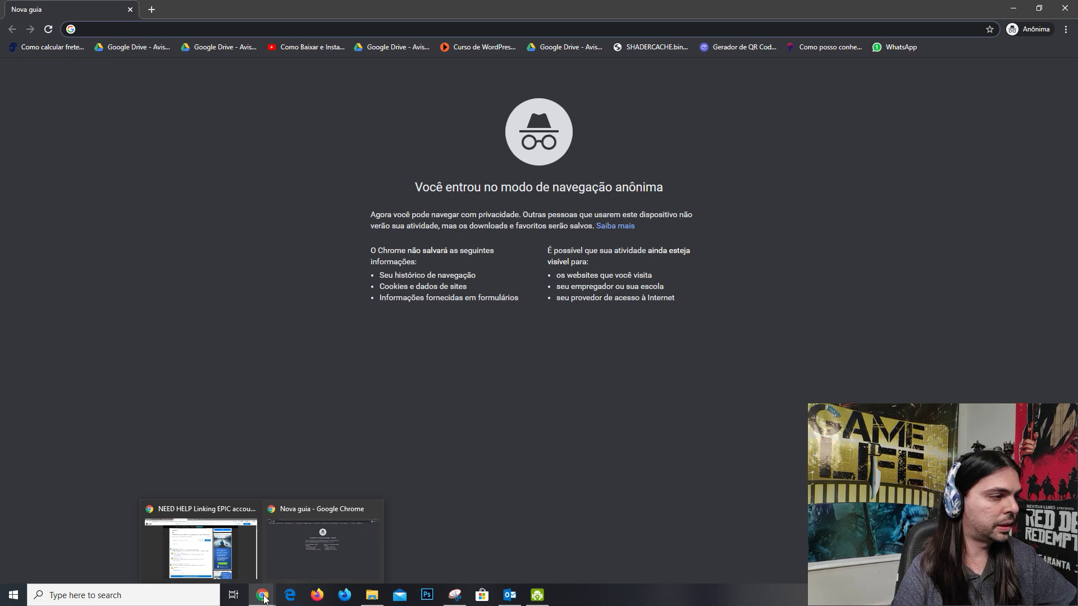
# - Return to the Reddit thread window and read the first replies about VPN and clearing cache
pyautogui.click(200, 540)
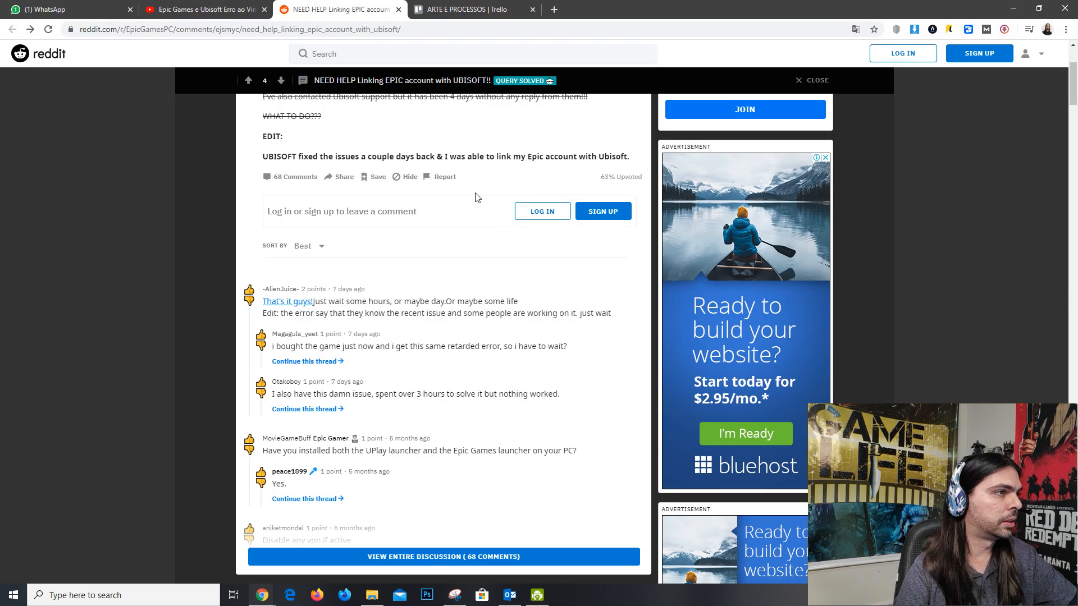
pyautogui.scroll(-3)
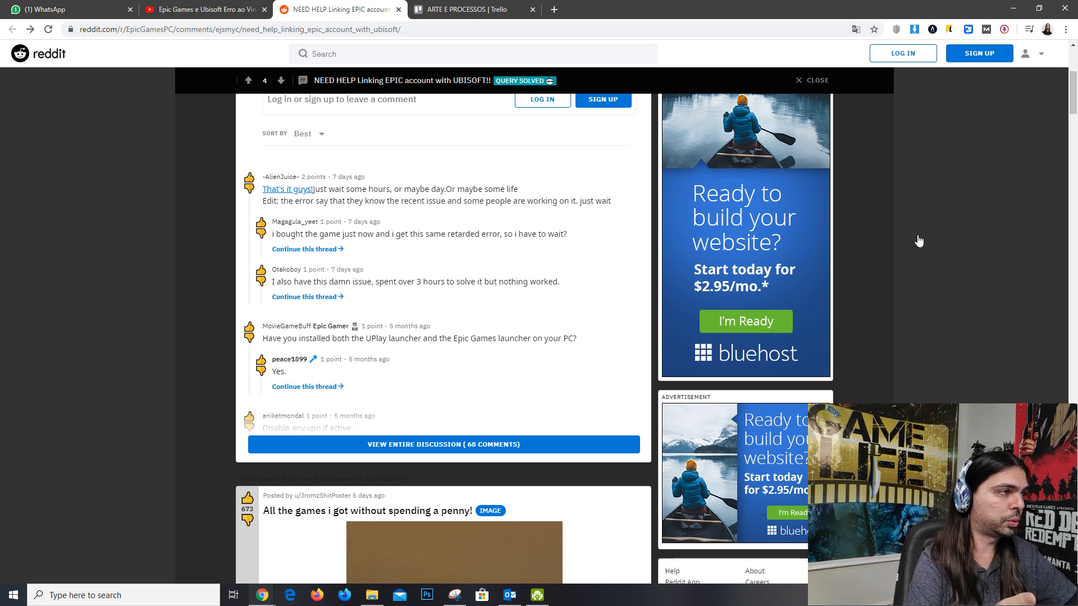
pyautogui.scroll(3)
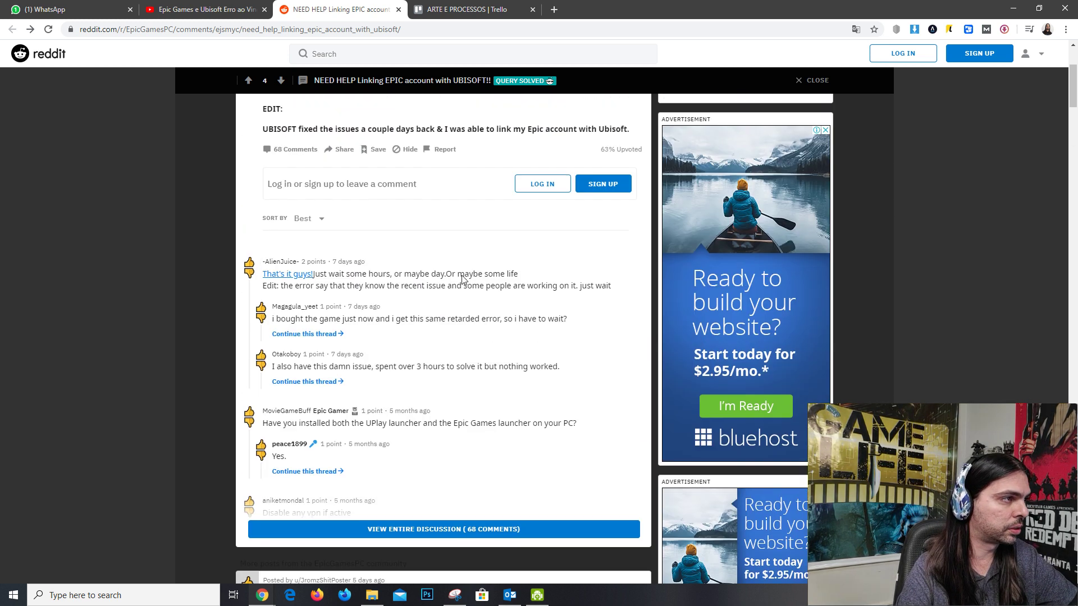
pyautogui.scroll(-3)
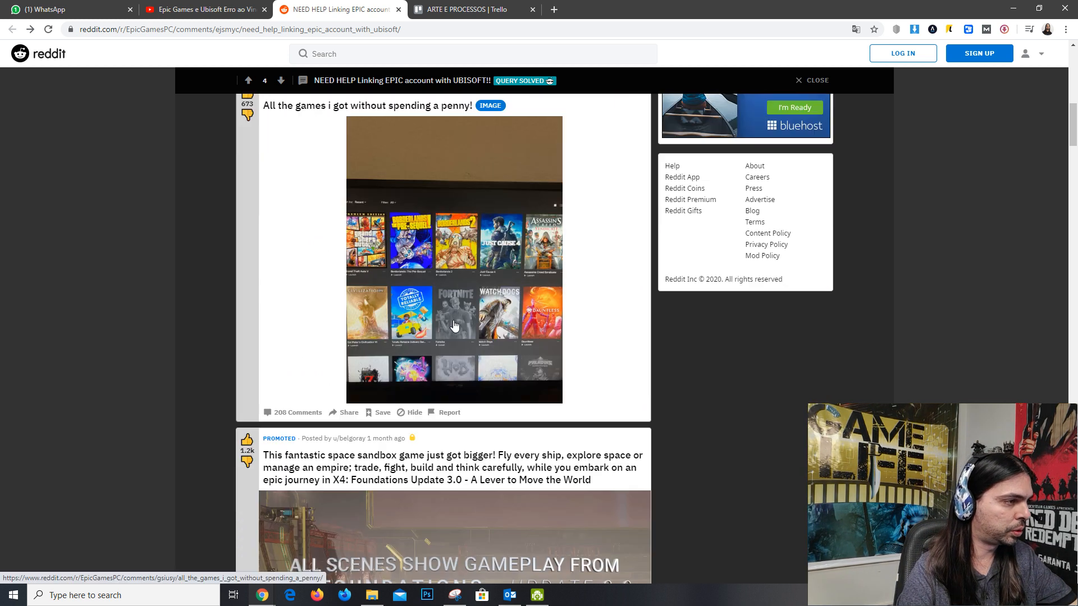
pyautogui.scroll(3)
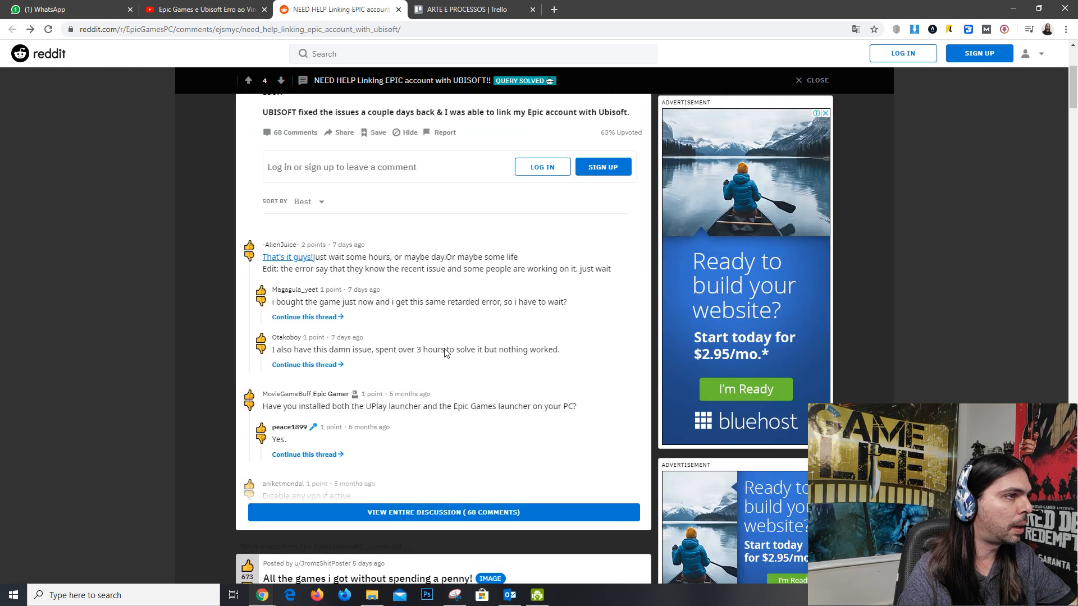
pyautogui.scroll(3)
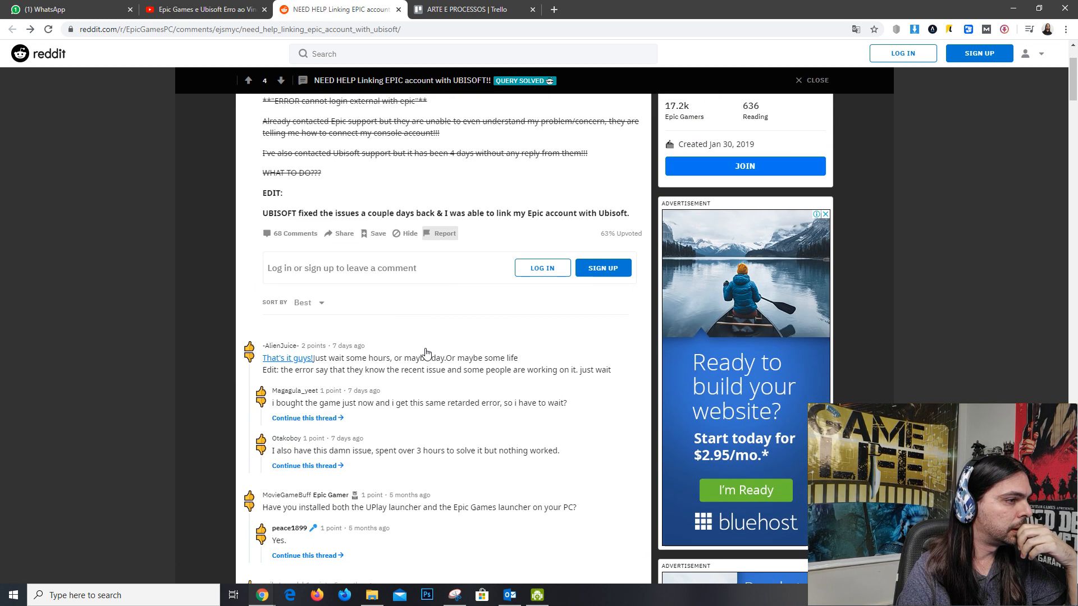
pyautogui.scroll(-3)
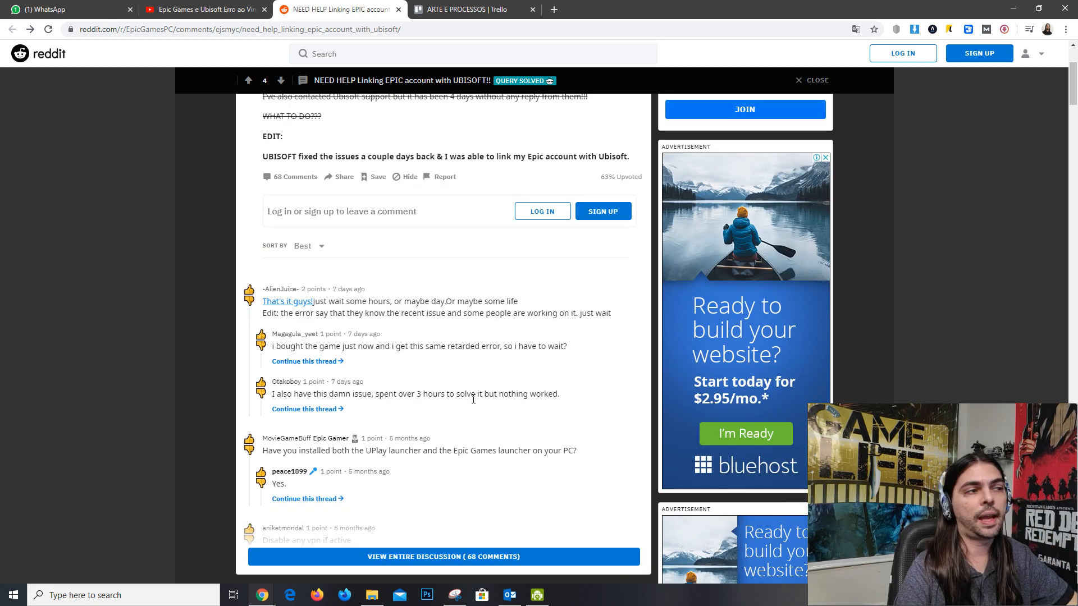
pyautogui.moveTo(484, 393)
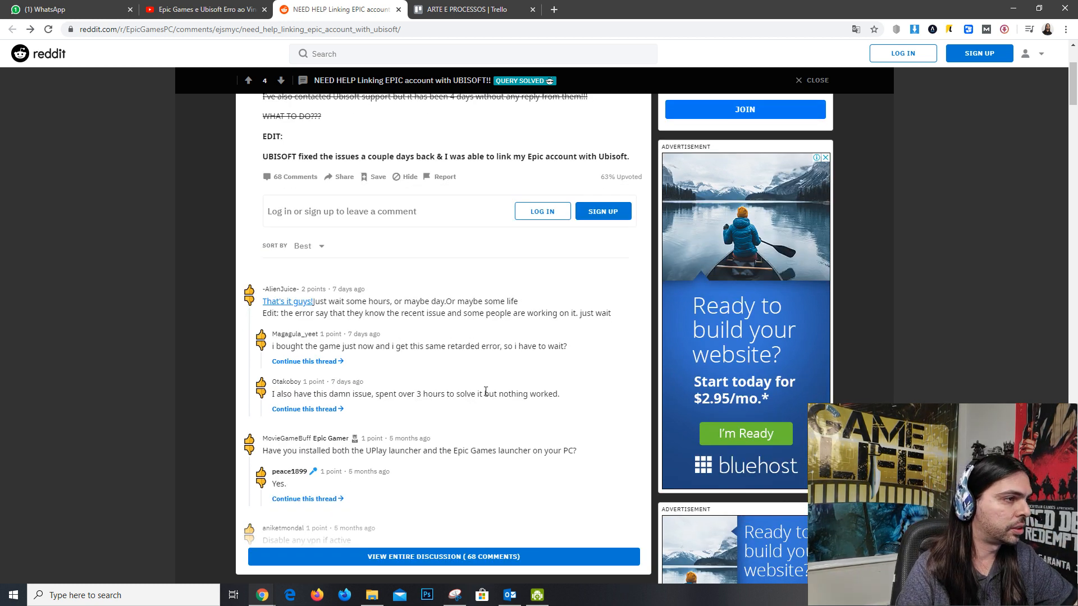
pyautogui.moveTo(494, 342)
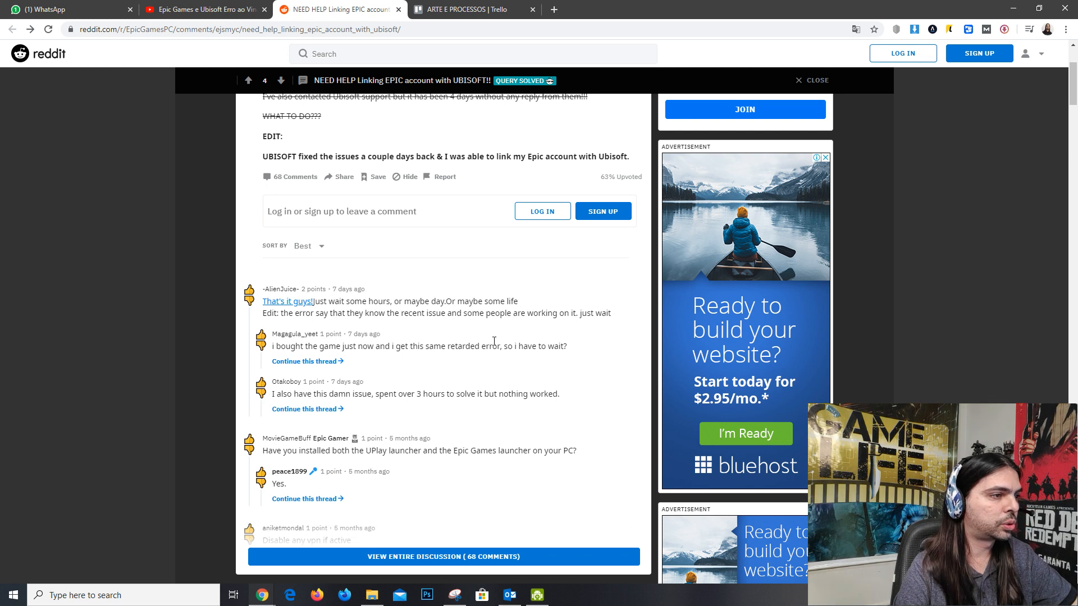
# - Read the lower replies on ad blocker and incognito mode, then scroll back near the post
pyautogui.scroll(-3)
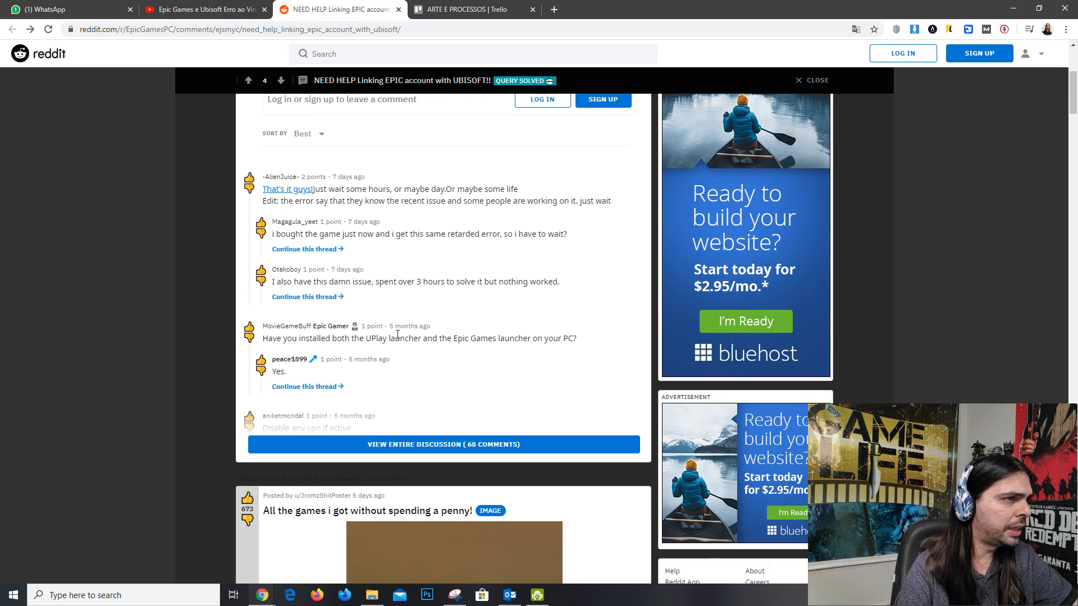
pyautogui.scroll(-3)
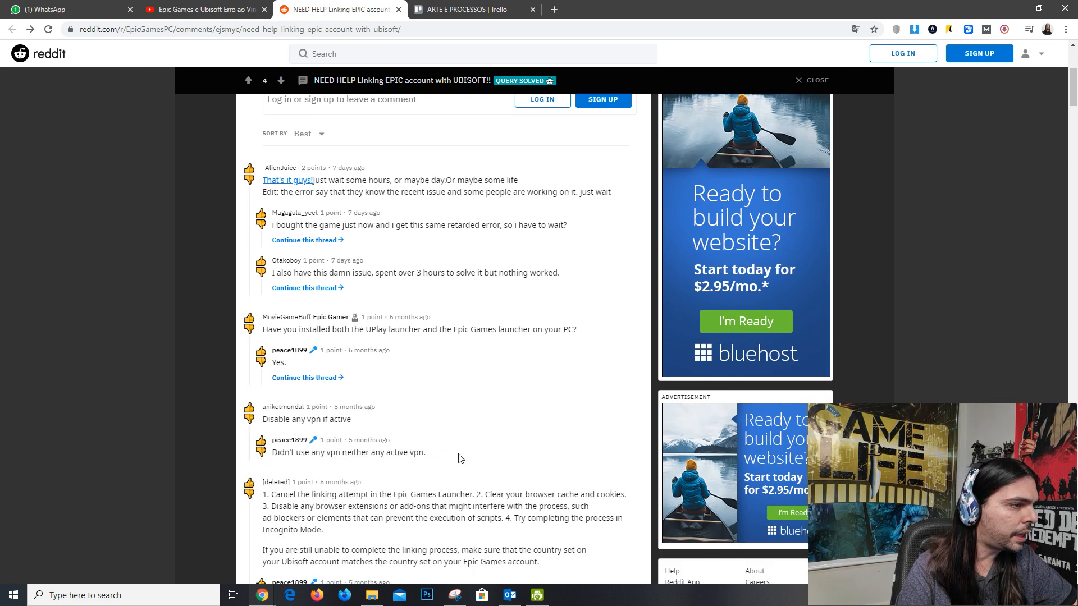
pyautogui.scroll(-3)
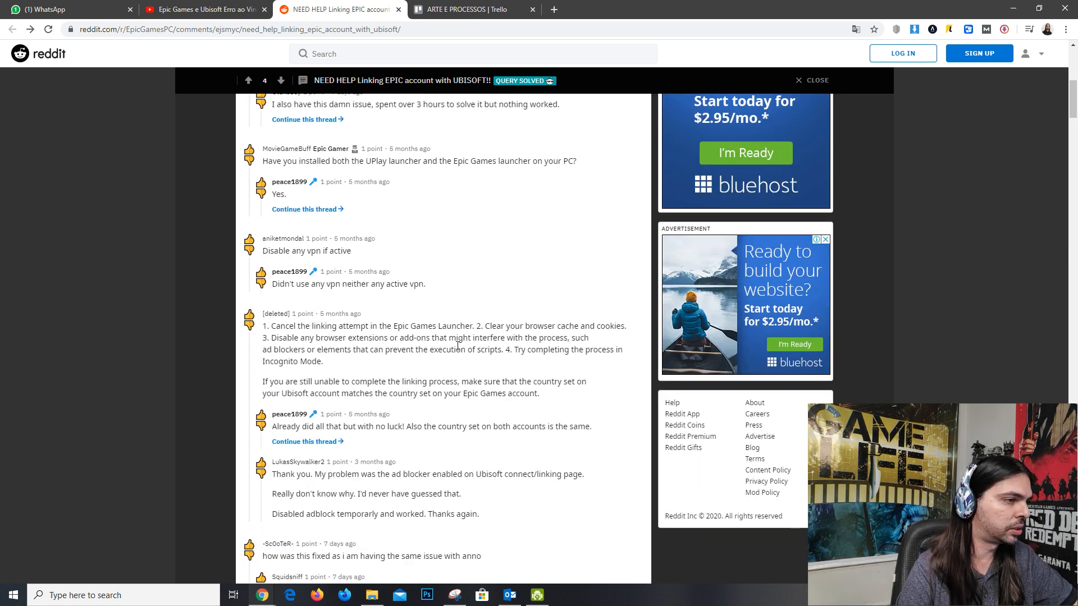
pyautogui.scroll(-3)
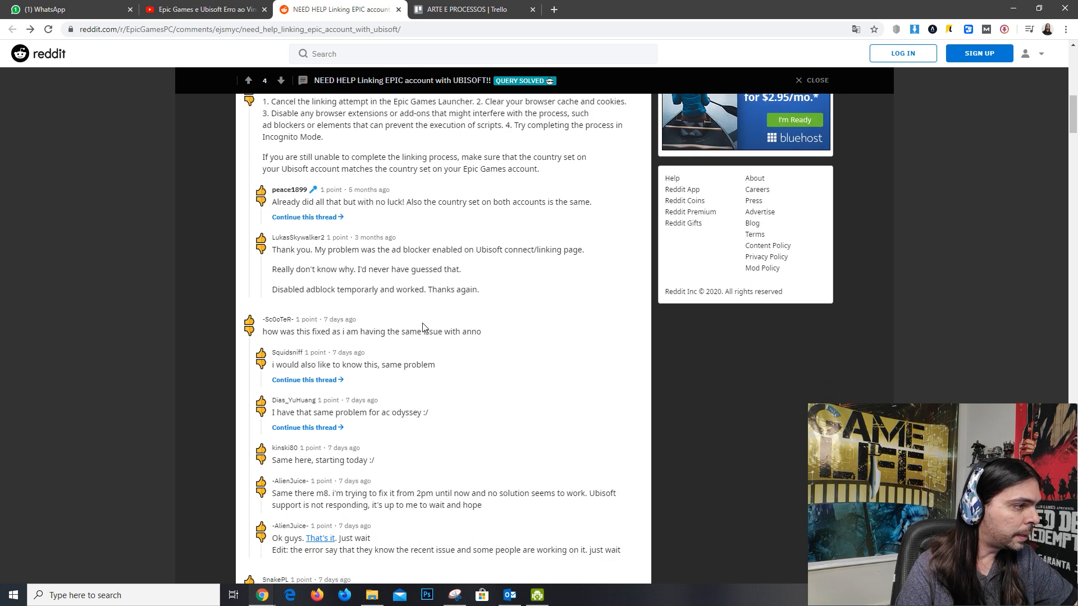
pyautogui.scroll(3)
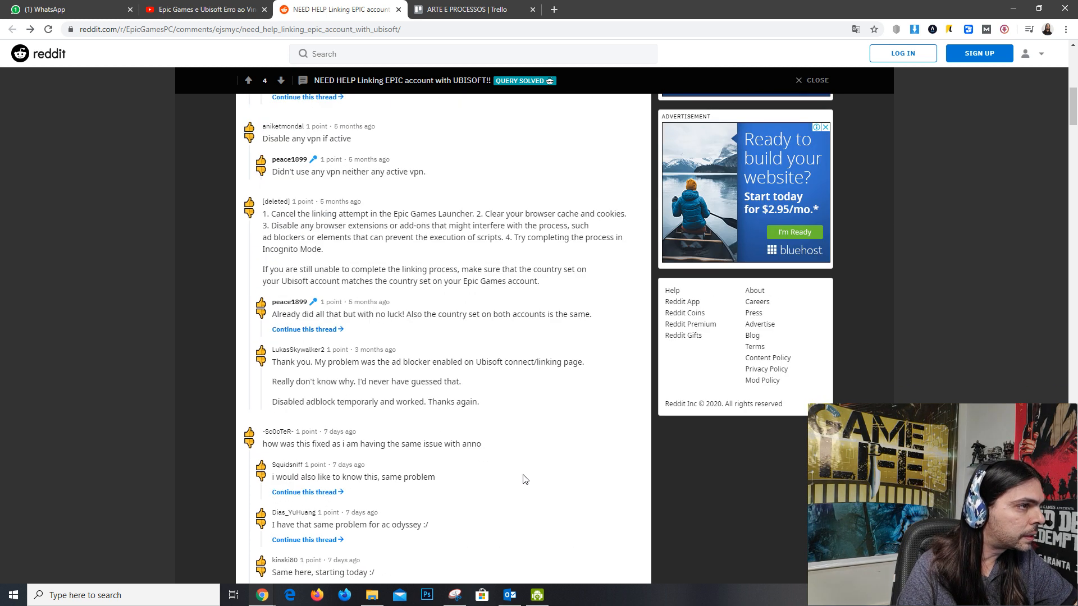
pyautogui.moveTo(499, 471)
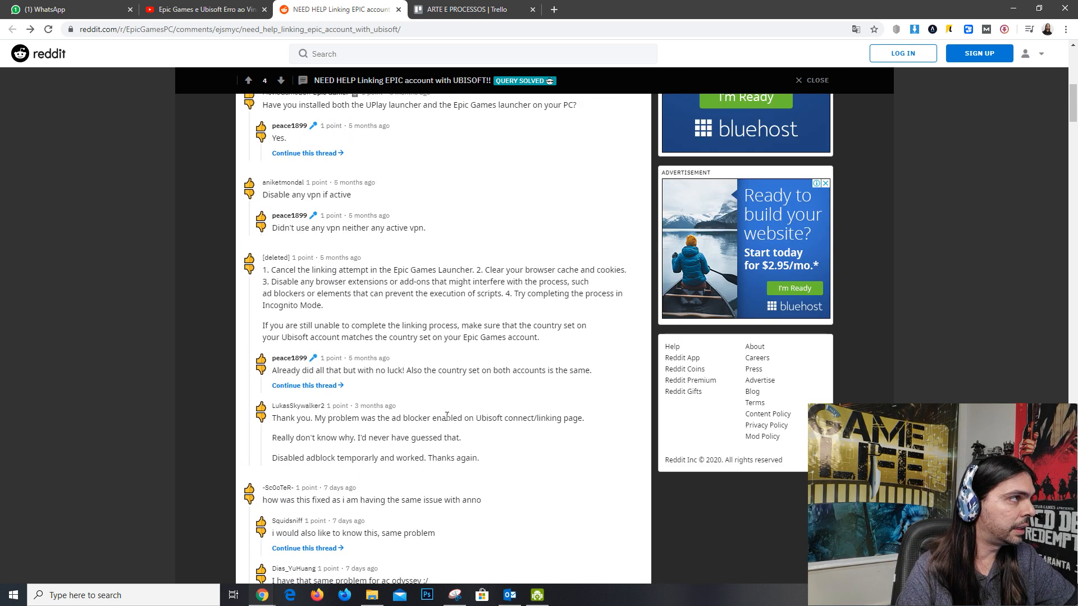
pyautogui.scroll(3)
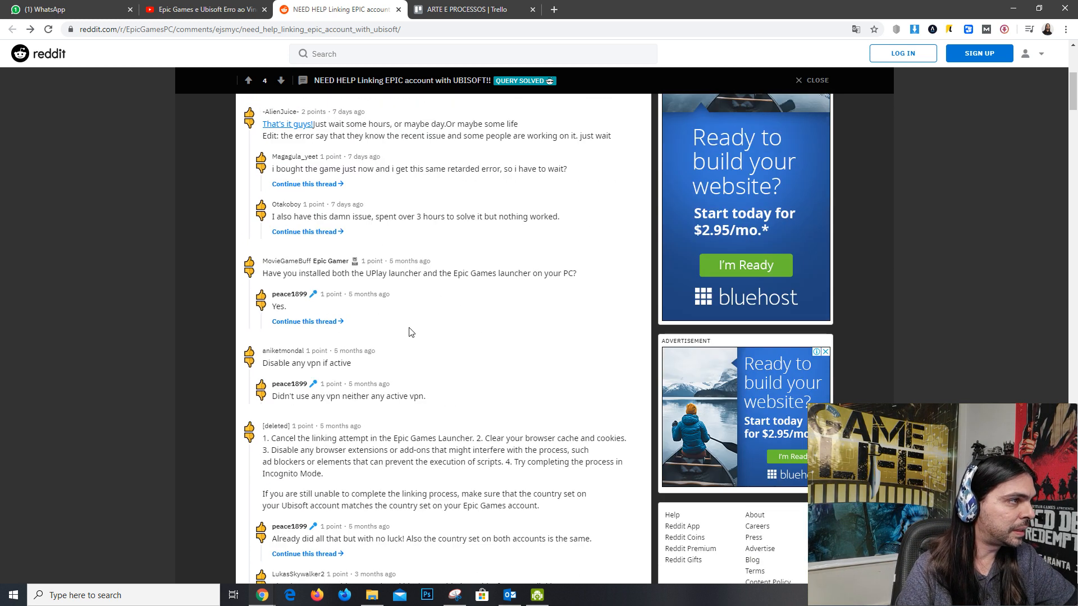
pyautogui.scroll(3)
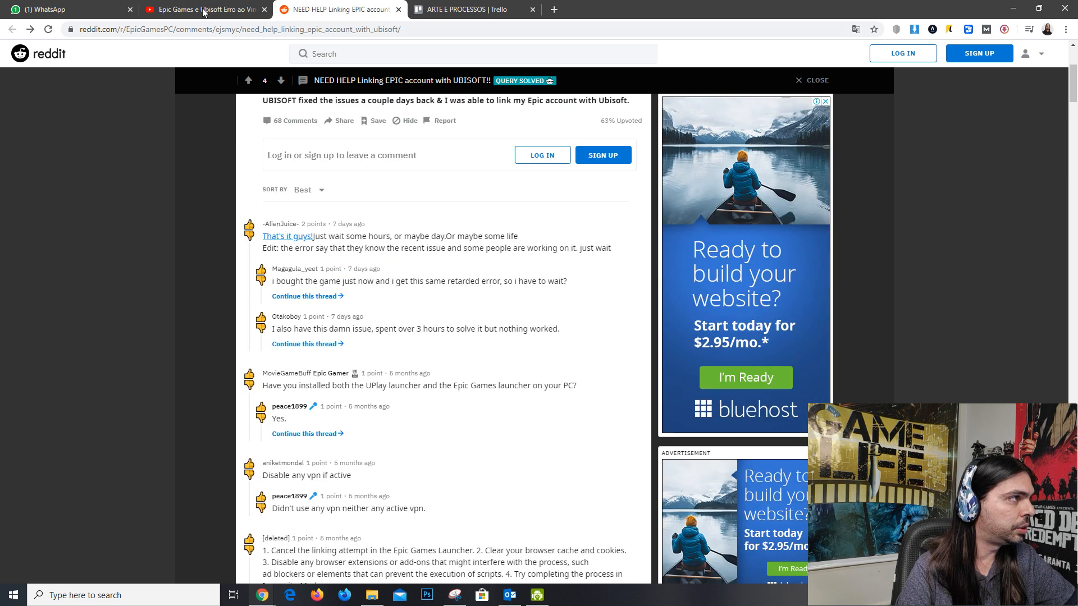
# - Switch to the YouTube linking-error video and scroll its comments down to the webcache-folder deletion tip
pyautogui.click(204, 9)
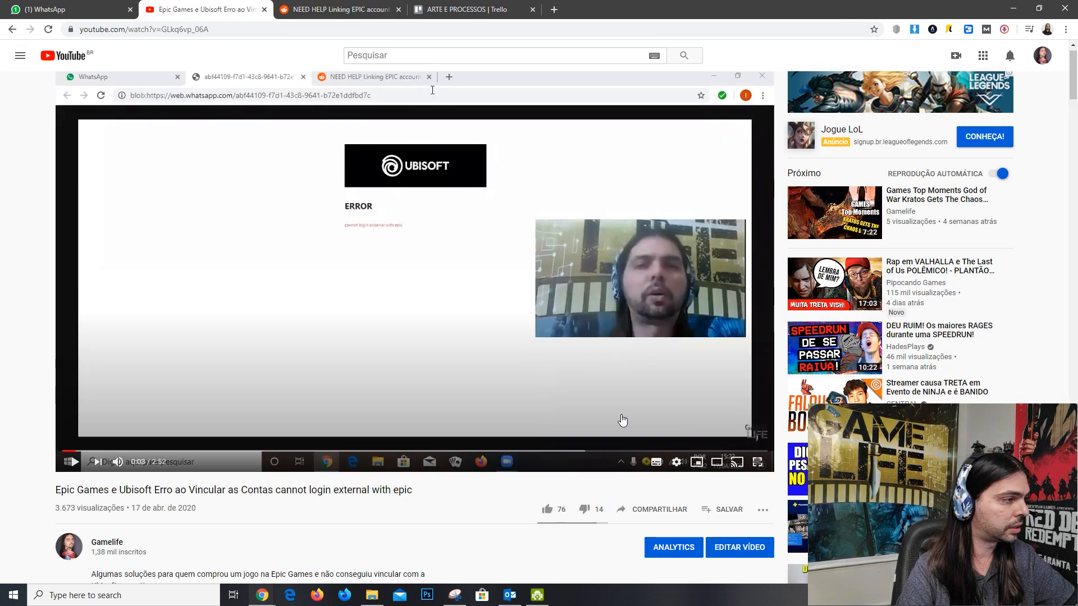
pyautogui.scroll(-3)
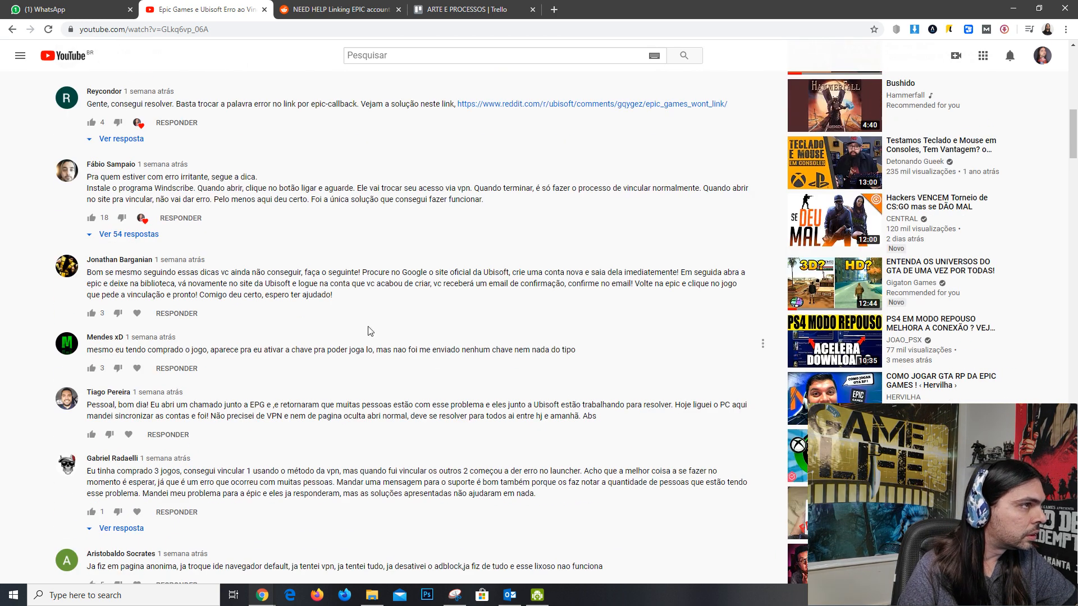
pyautogui.scroll(-3)
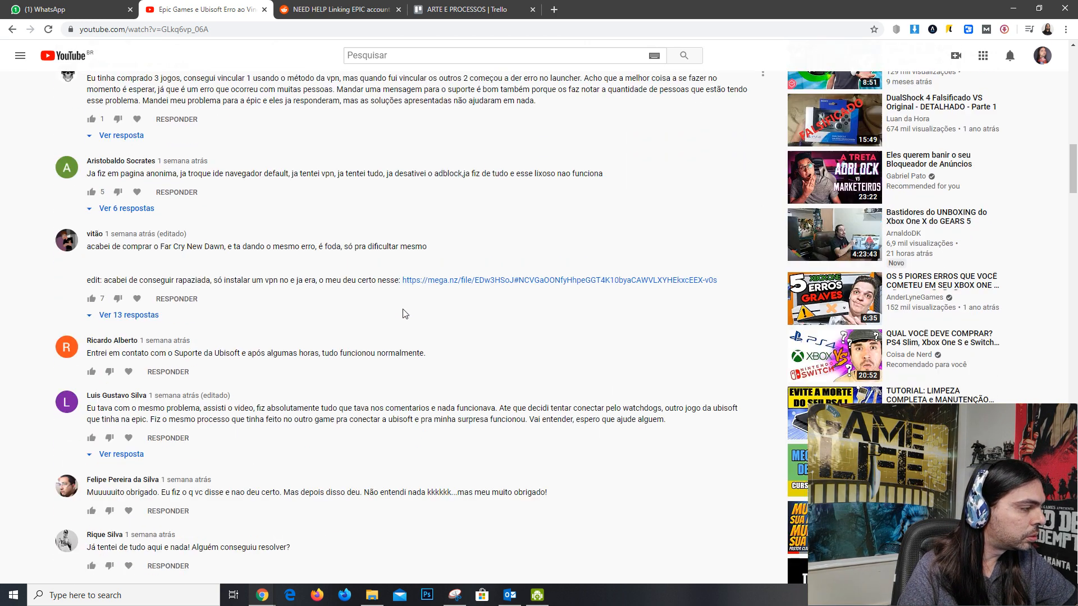
pyautogui.scroll(-3)
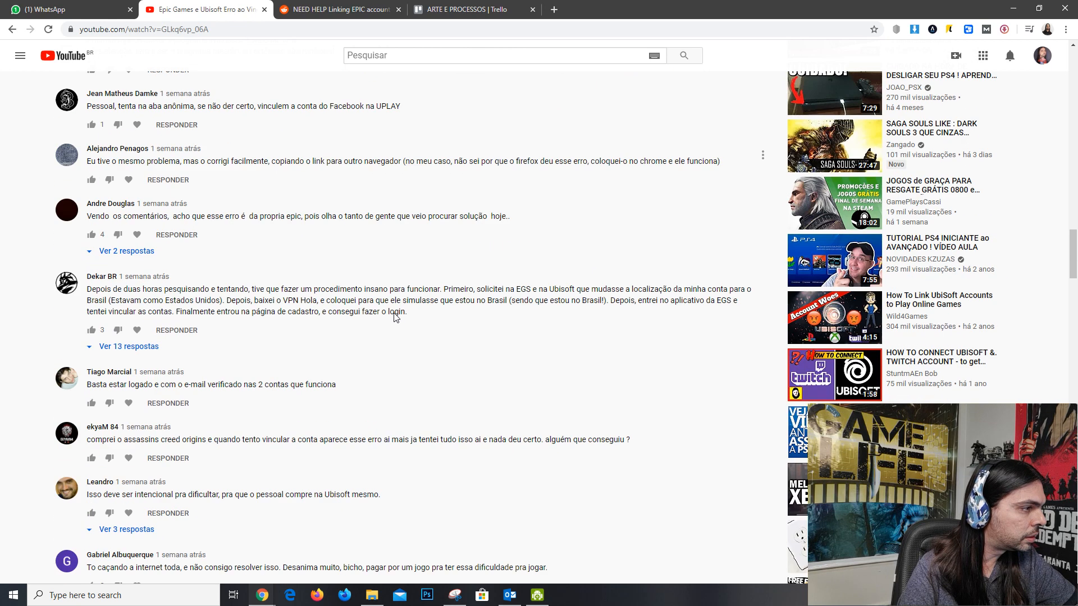
pyautogui.scroll(-3)
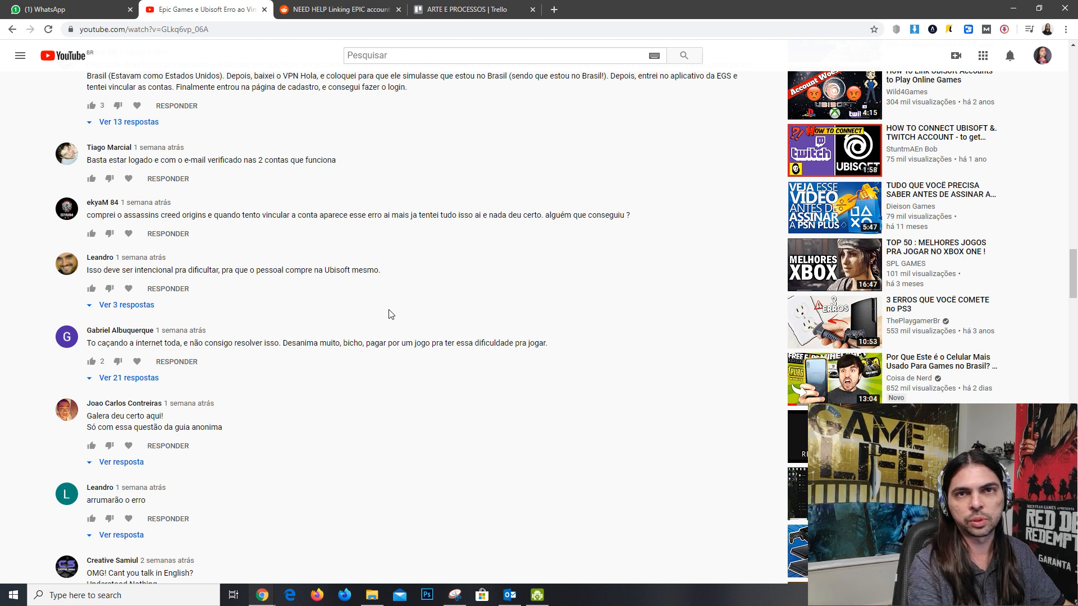
pyautogui.scroll(-3)
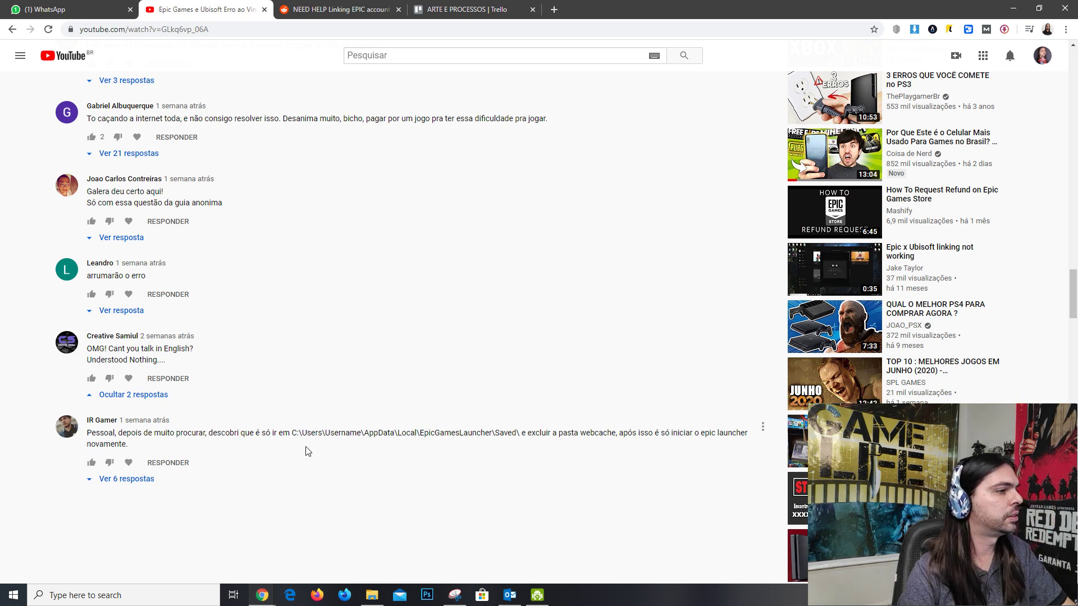
# - Select the C:\Users launcher folder path in the IR Gamer webcache comment
pyautogui.scroll(-3)
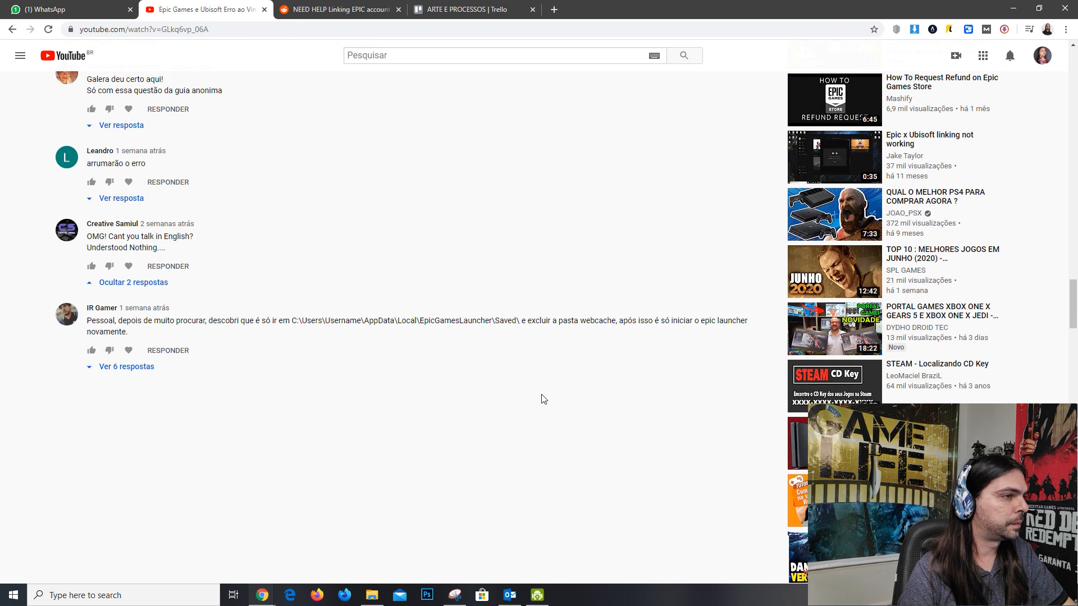
pyautogui.moveTo(422, 360)
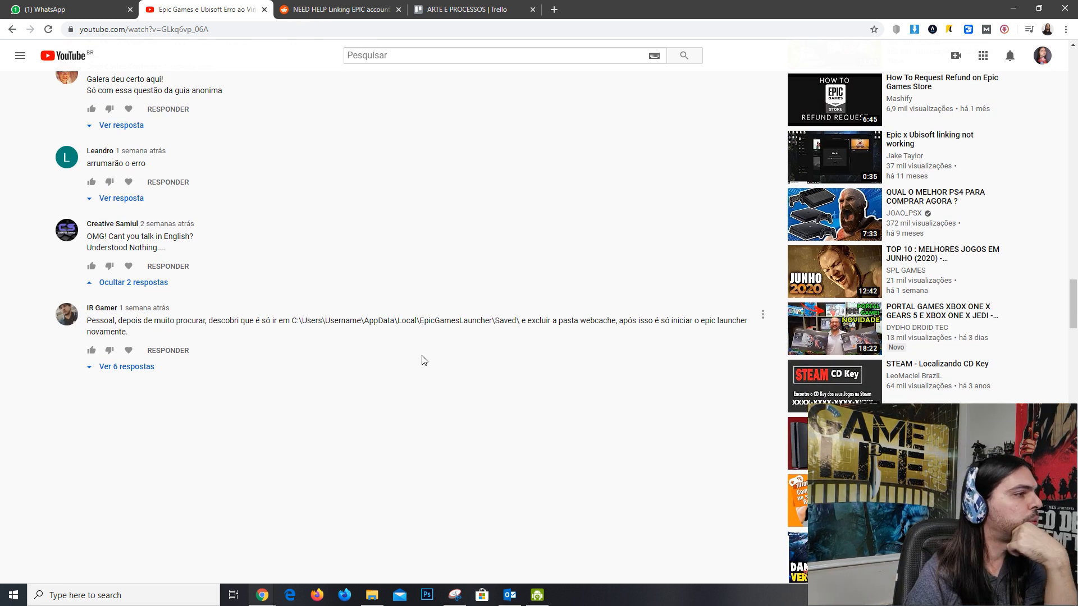
pyautogui.moveTo(489, 365)
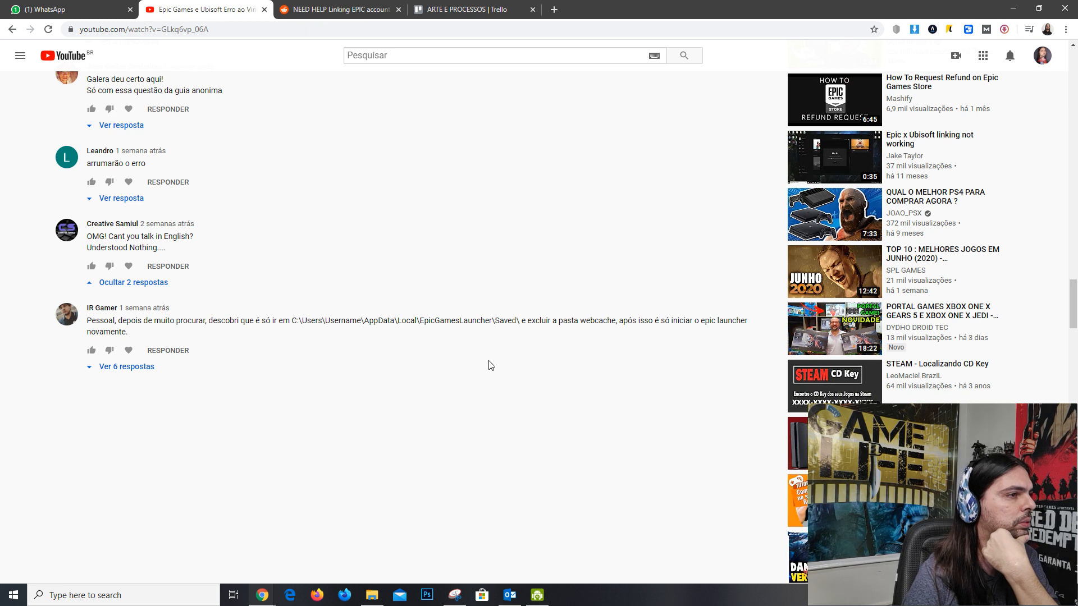
pyautogui.moveTo(518, 386)
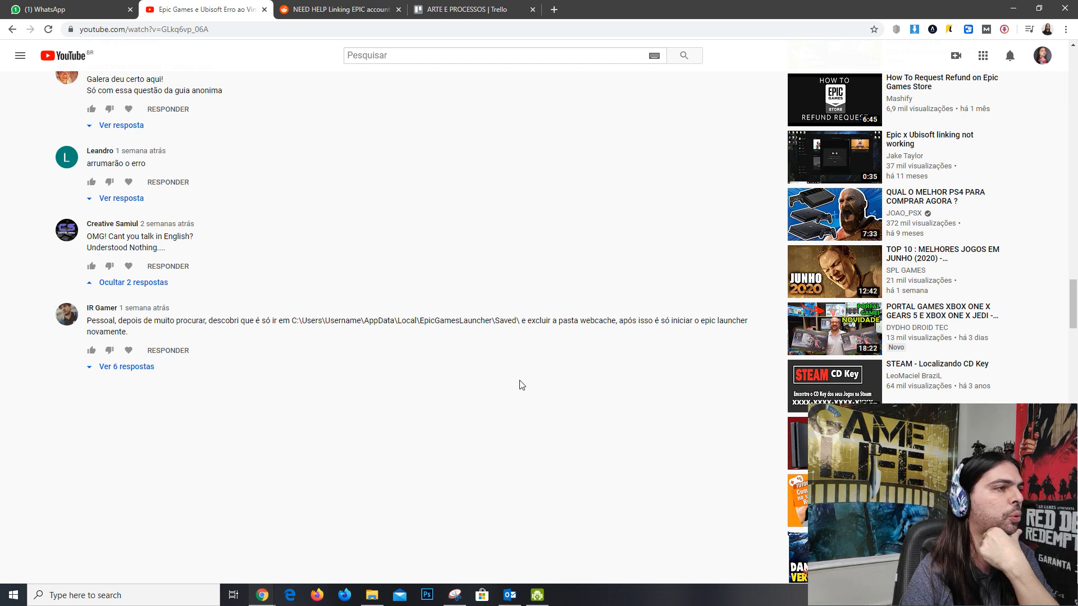
pyautogui.doubleClick(305, 320)
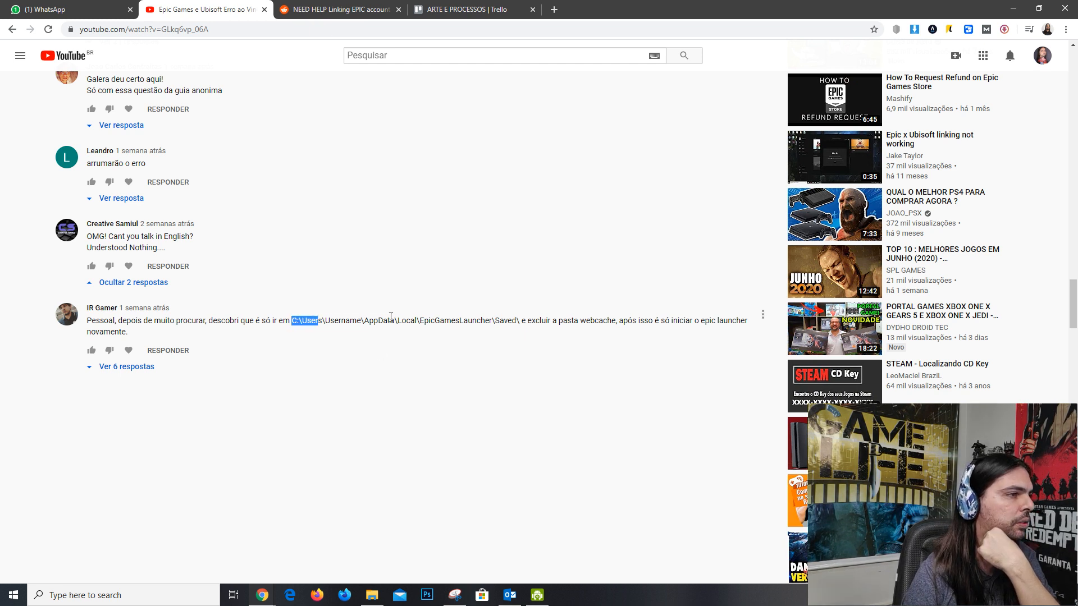
# - Scroll the video page back up to its description and top comments
pyautogui.scroll(3)
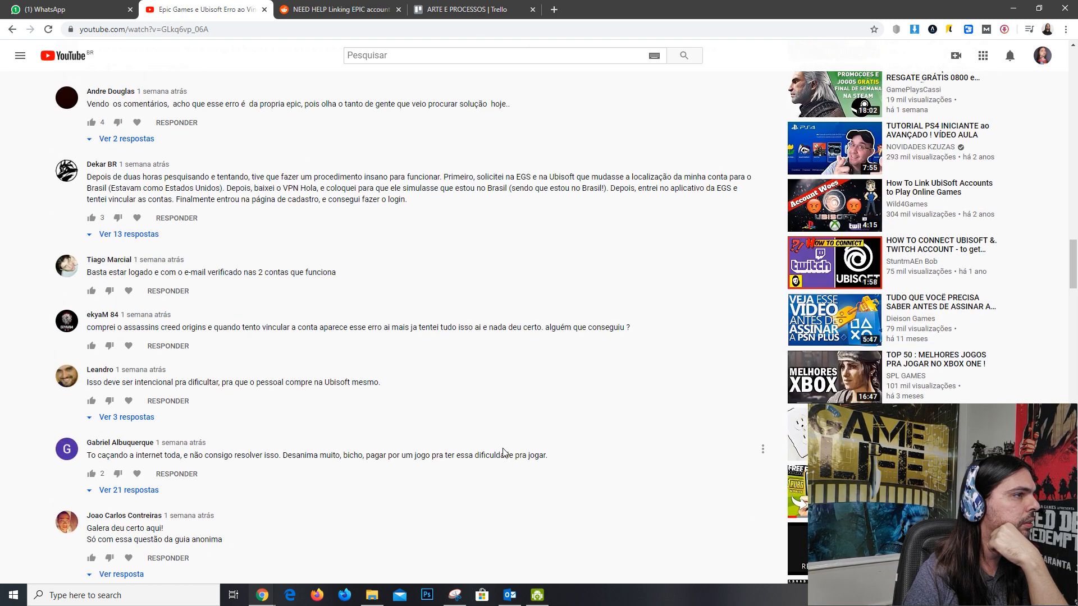
pyautogui.scroll(-3)
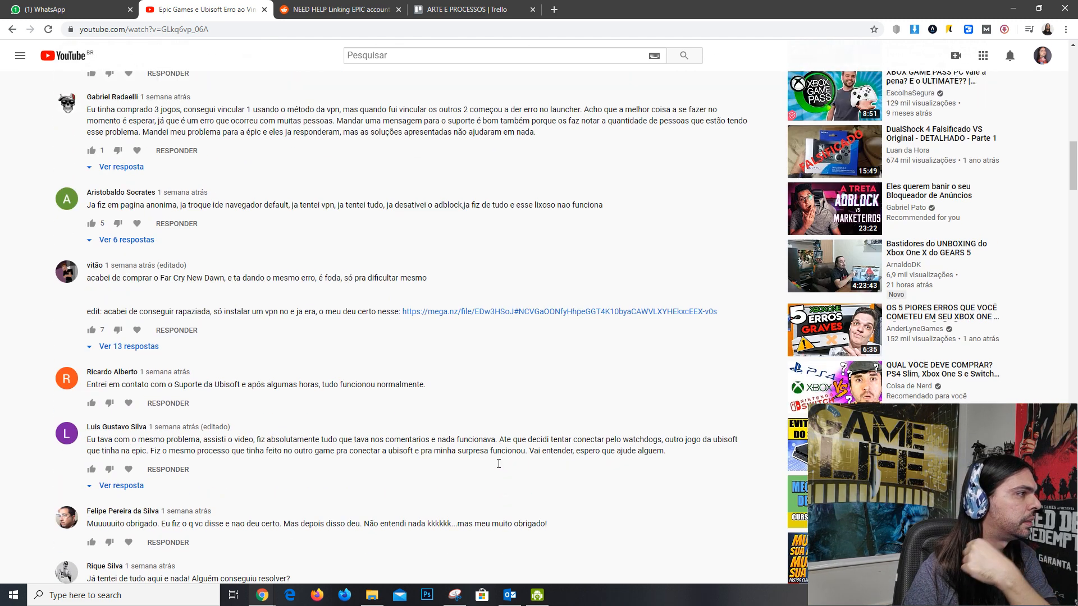
pyautogui.scroll(3)
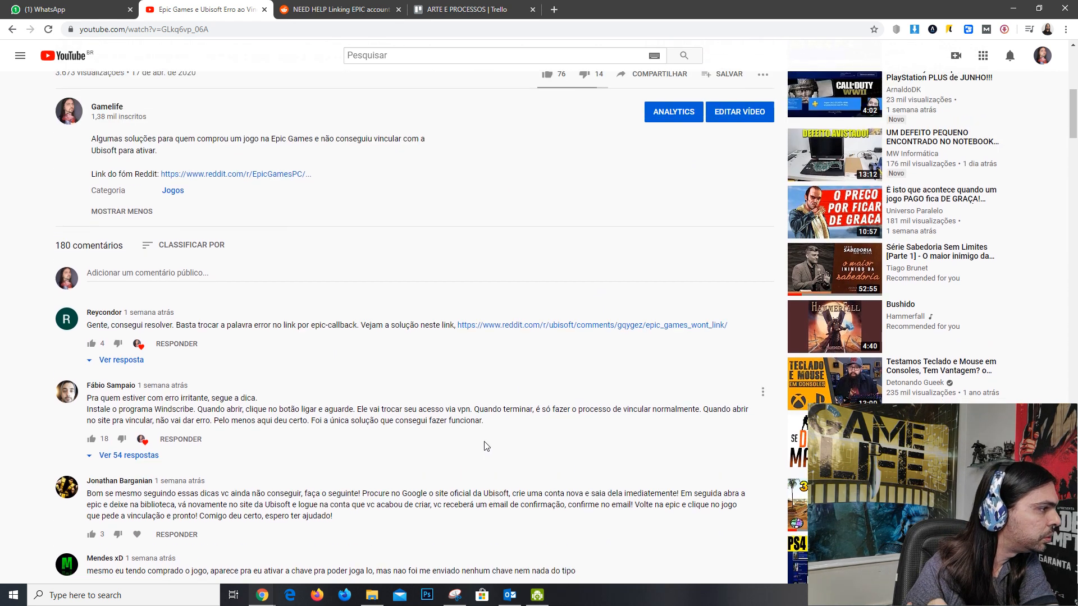
pyautogui.scroll(-3)
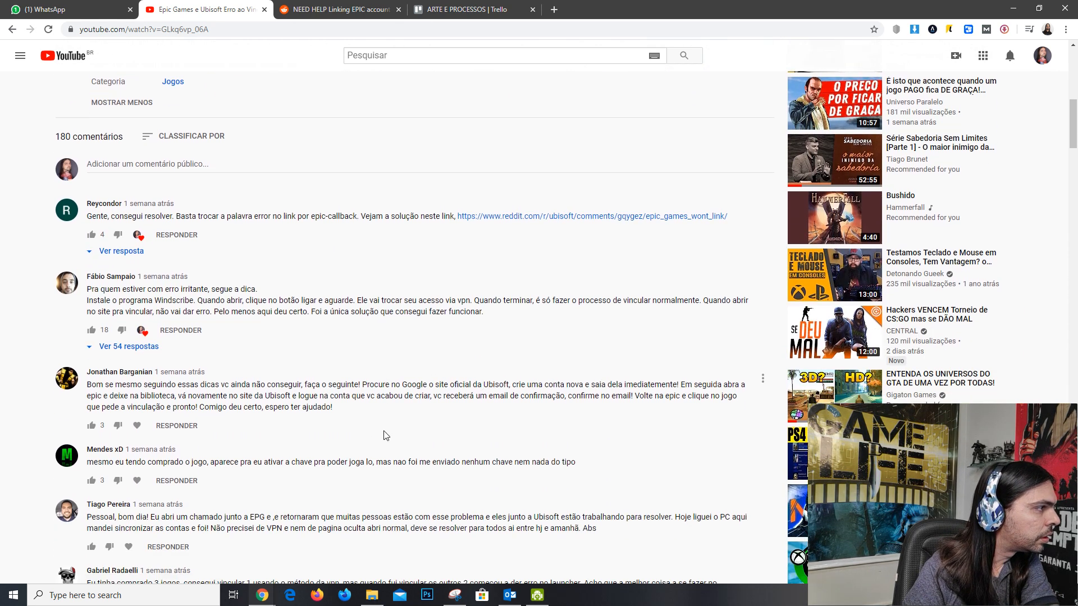
pyautogui.scroll(3)
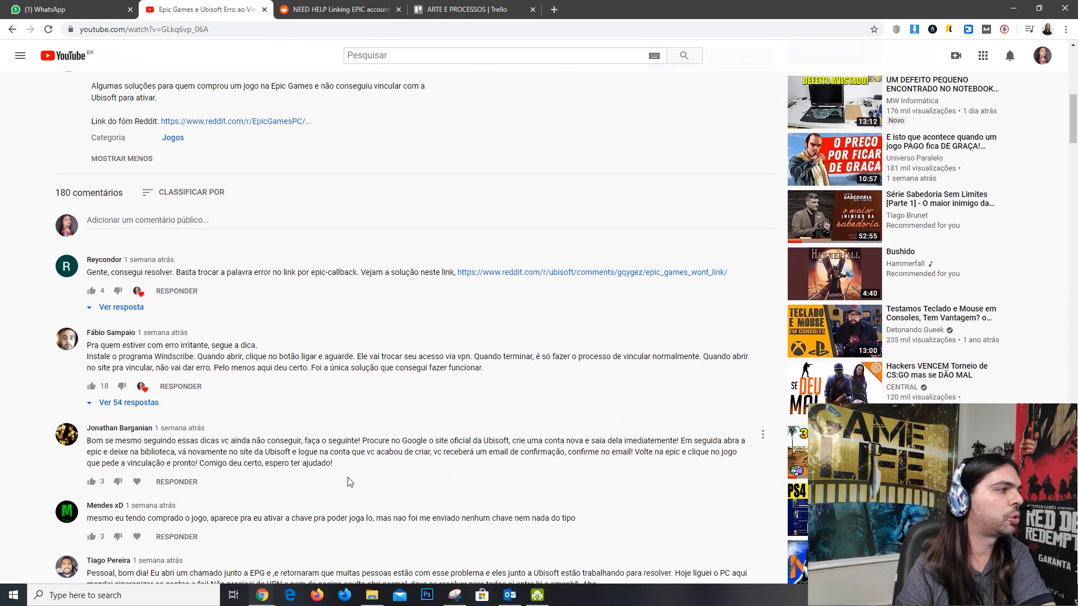
pyautogui.moveTo(283, 427)
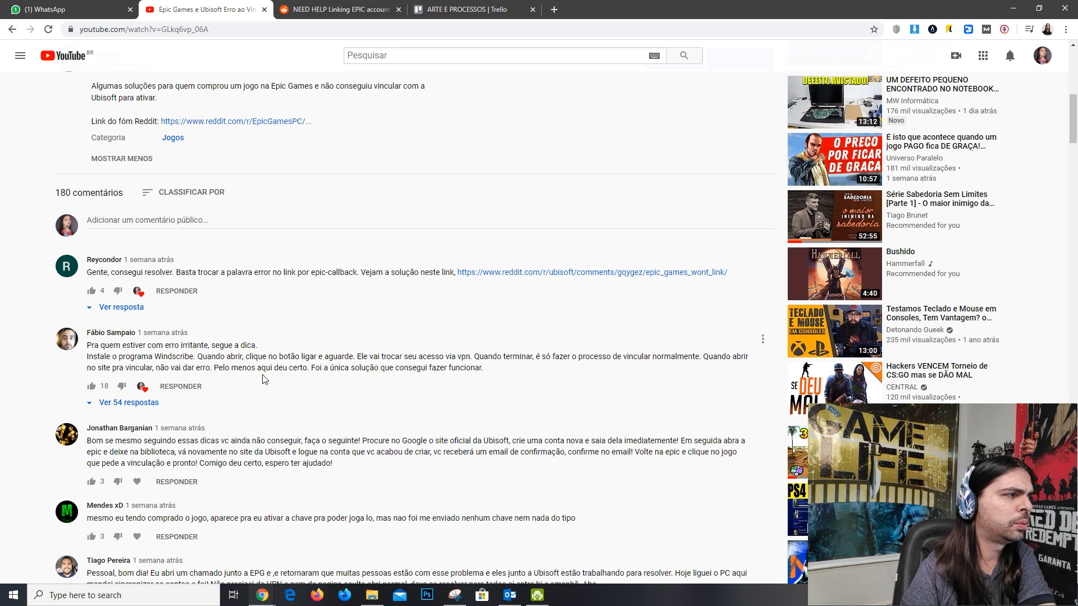
pyautogui.scroll(-3)
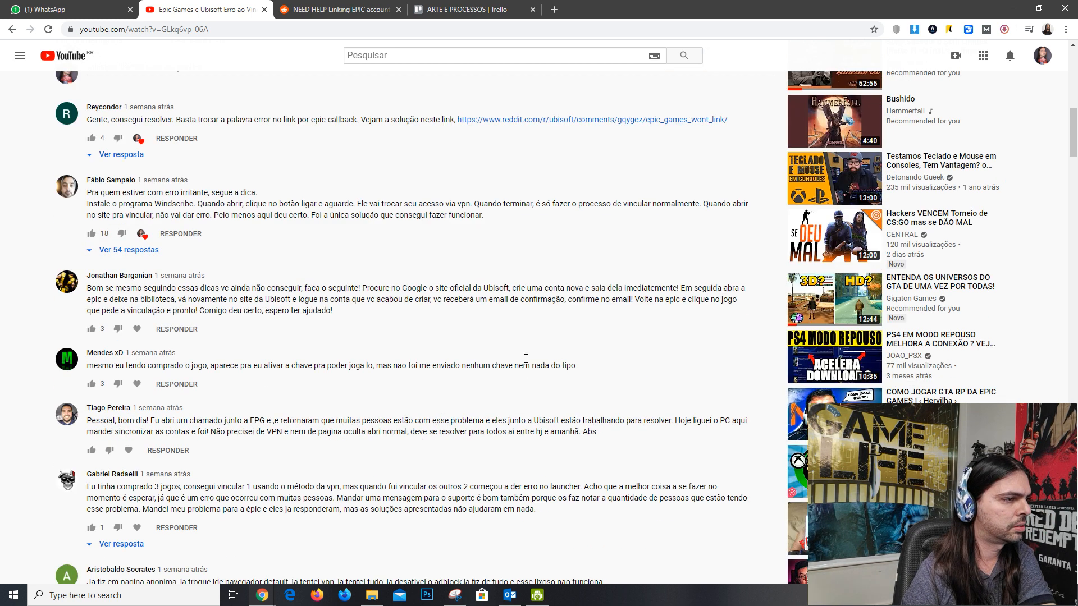
pyautogui.scroll(3)
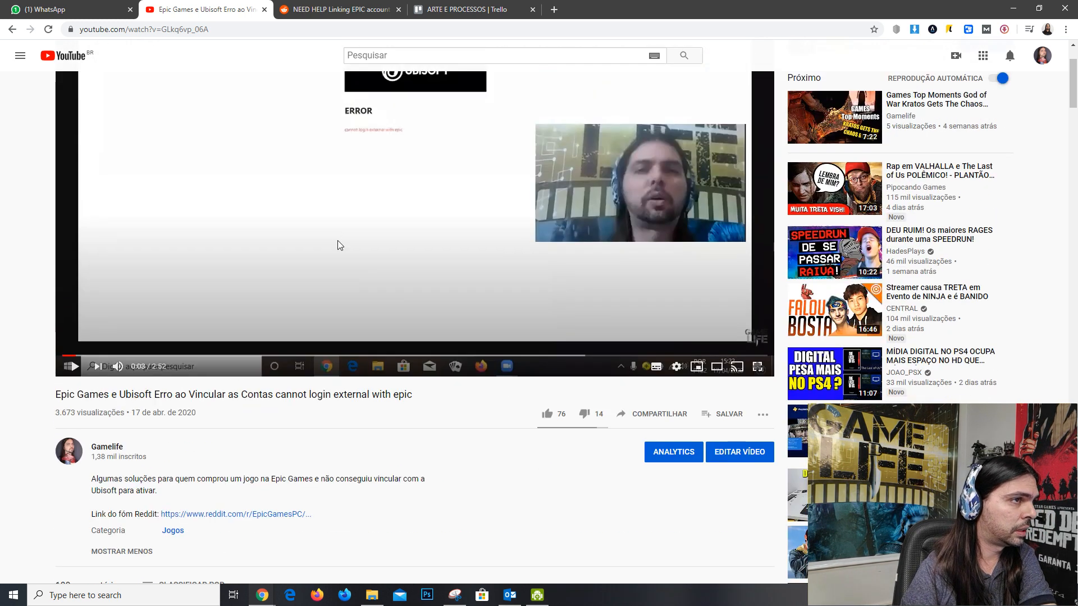
pyautogui.scroll(-3)
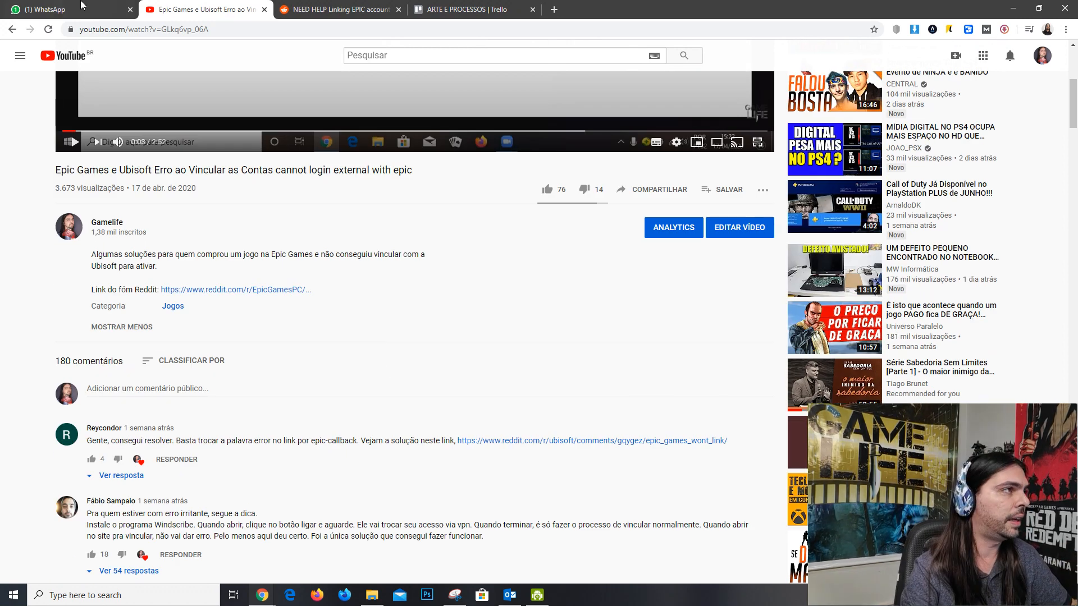
# - Switch back to the Reddit thread and scroll to the replies about VPNs, cache and the ad blocker
pyautogui.click(337, 9)
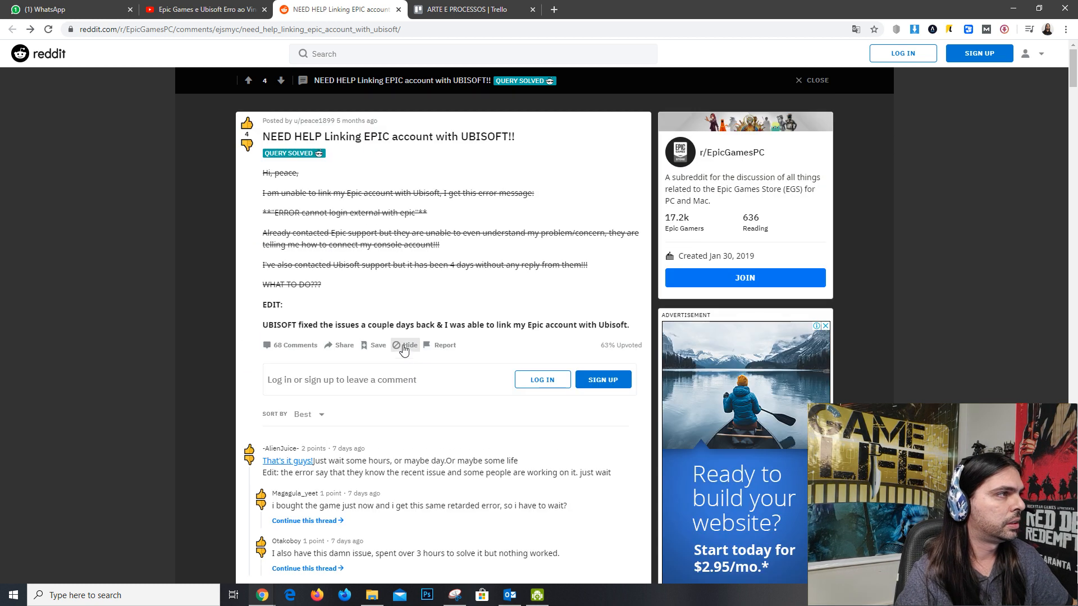
pyautogui.scroll(-3)
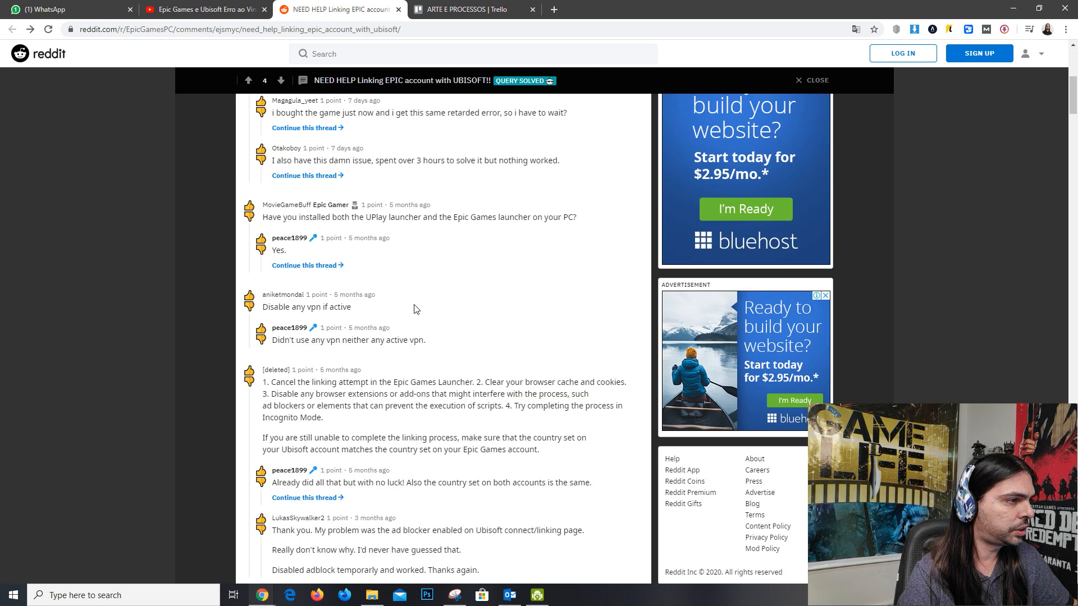
pyautogui.scroll(-3)
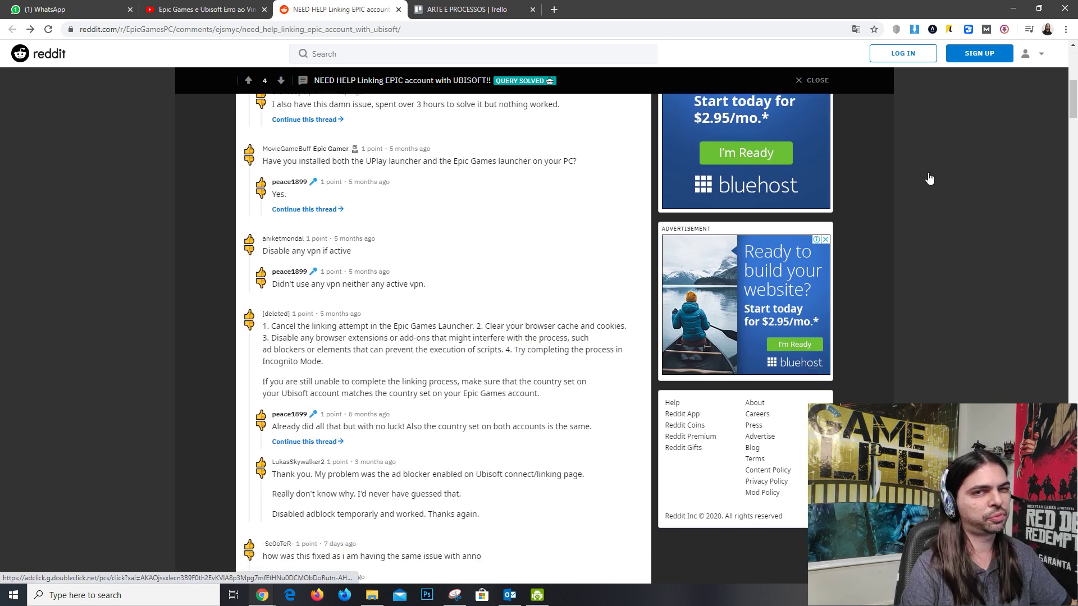